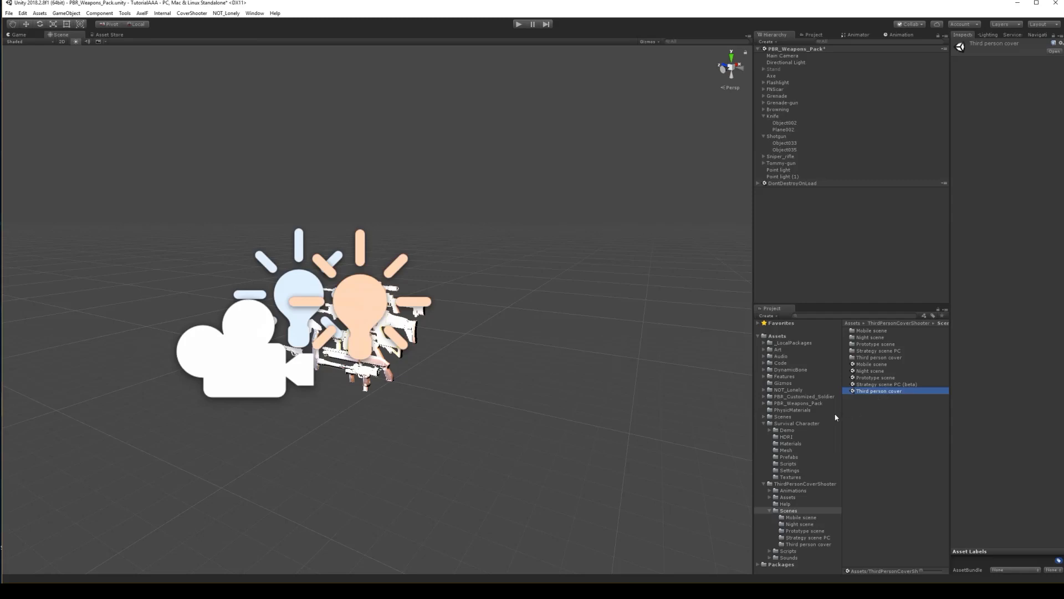
mouse_move(833, 486)
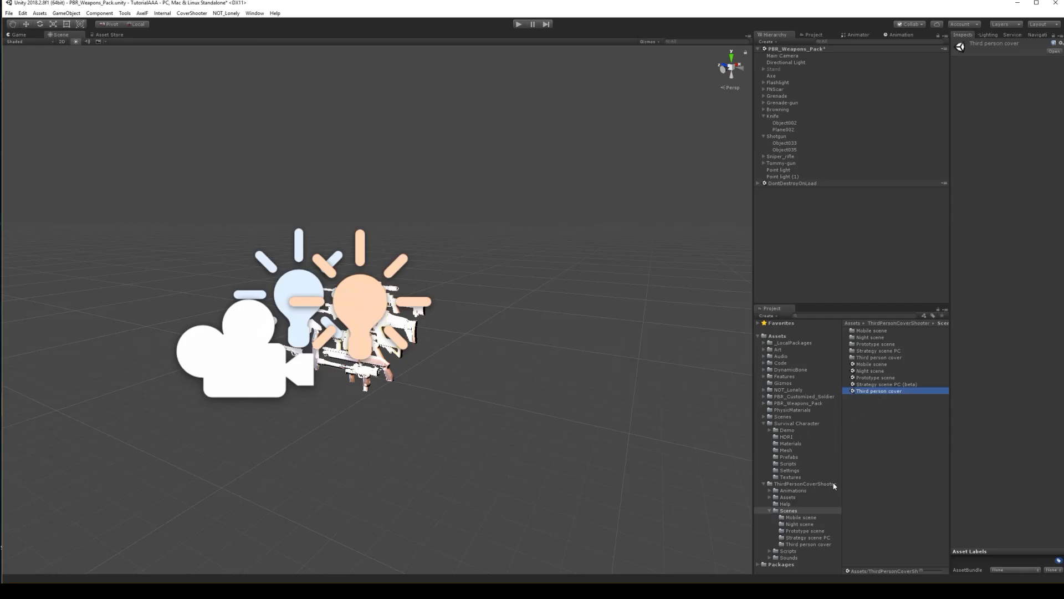
mouse_move(870, 415)
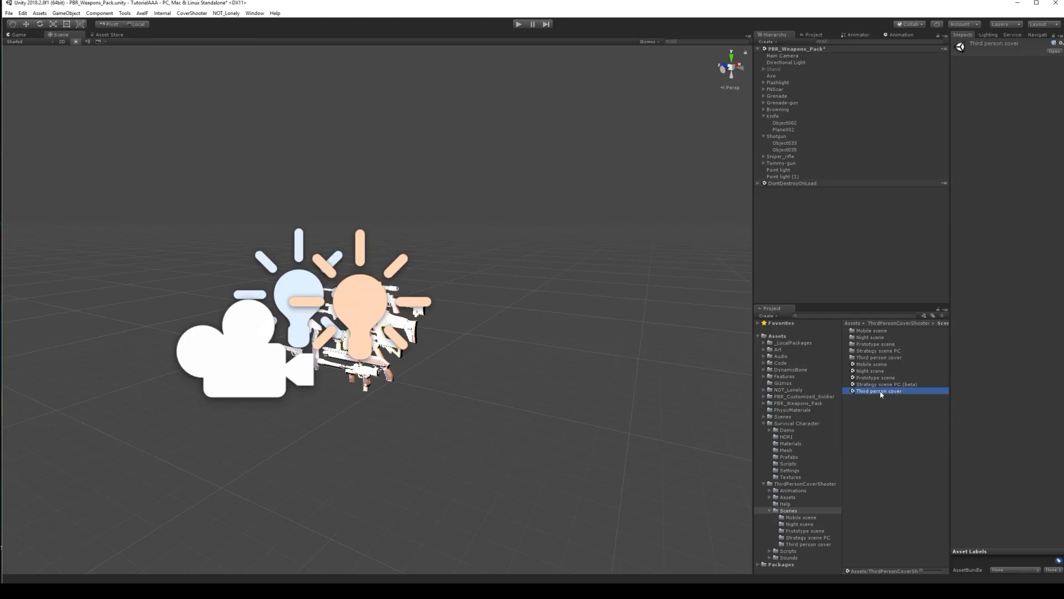
- Open the Third person cover scene from ThirdPersonCoverShooter > Scenes
double_click(879, 390)
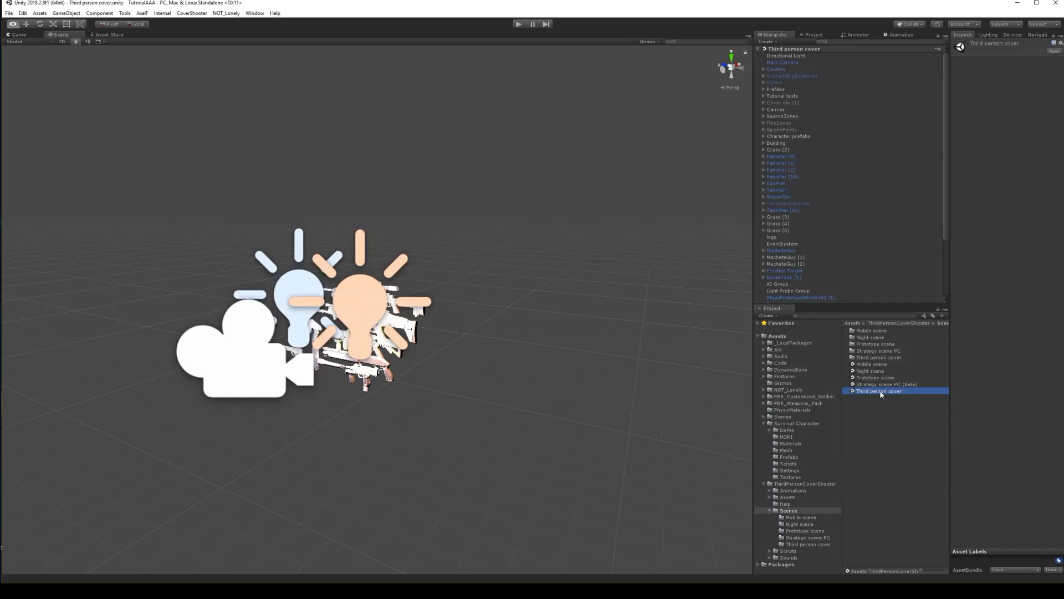
mouse_move(404, 415)
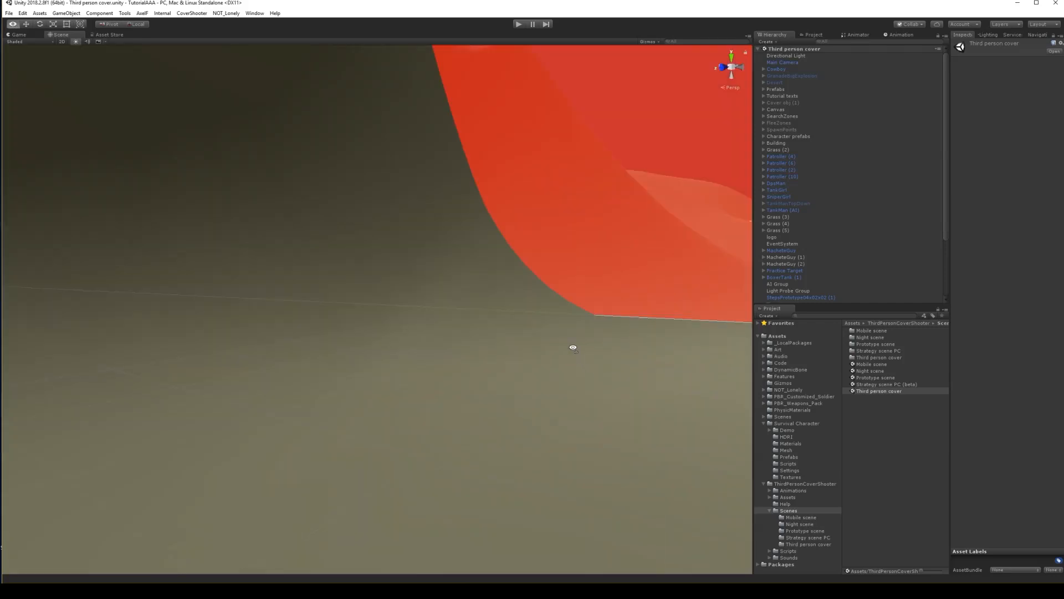
- Frame the Cowboy, then browse Survival Character's Mesh folder (character_hi) and Prefabs folder
left_click_drag(574, 347, 558, 321)
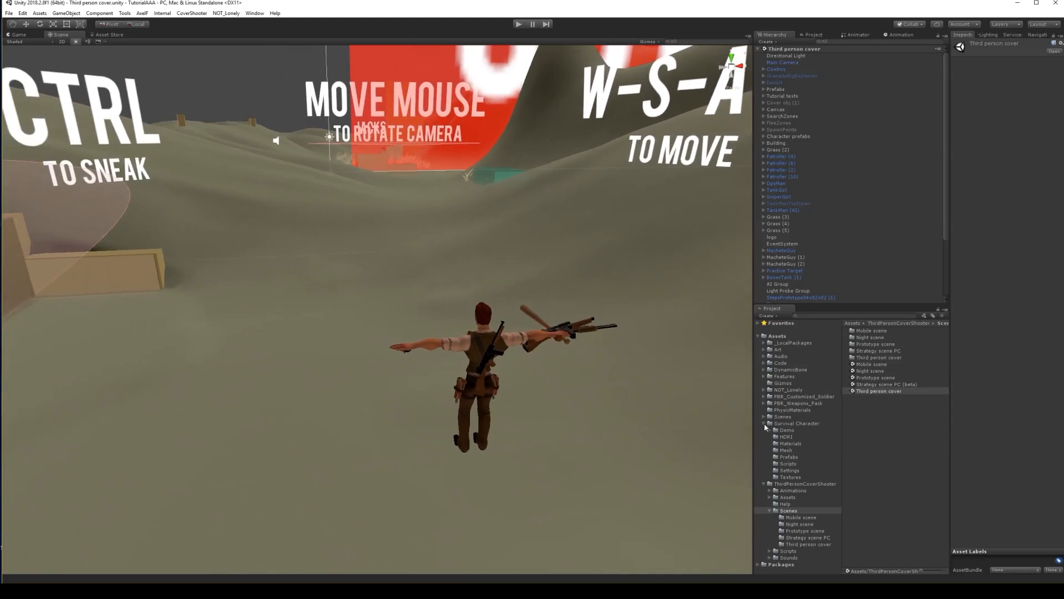
mouse_move(770, 447)
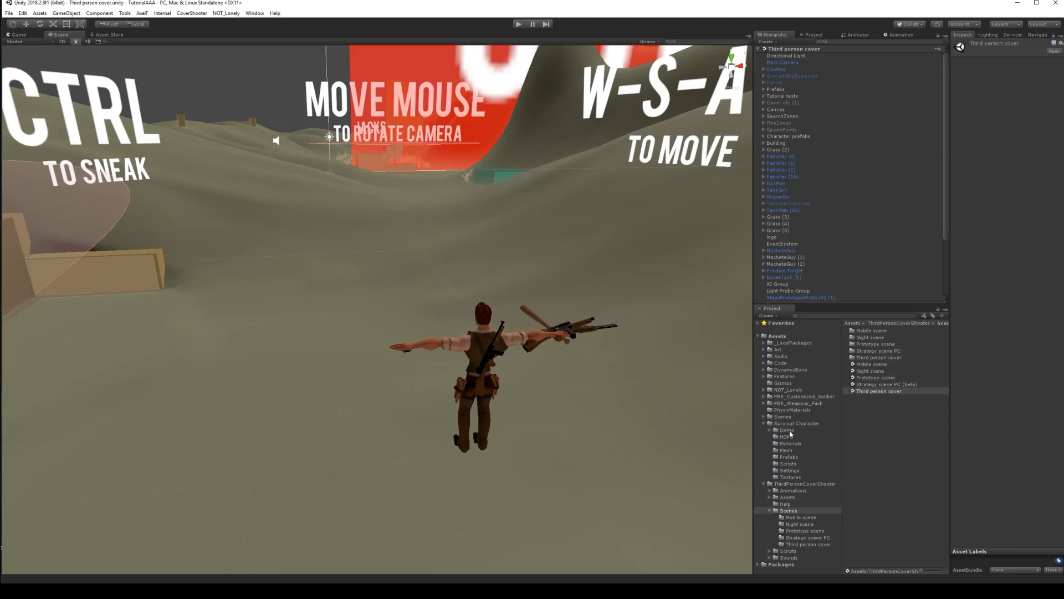
left_click(796, 423)
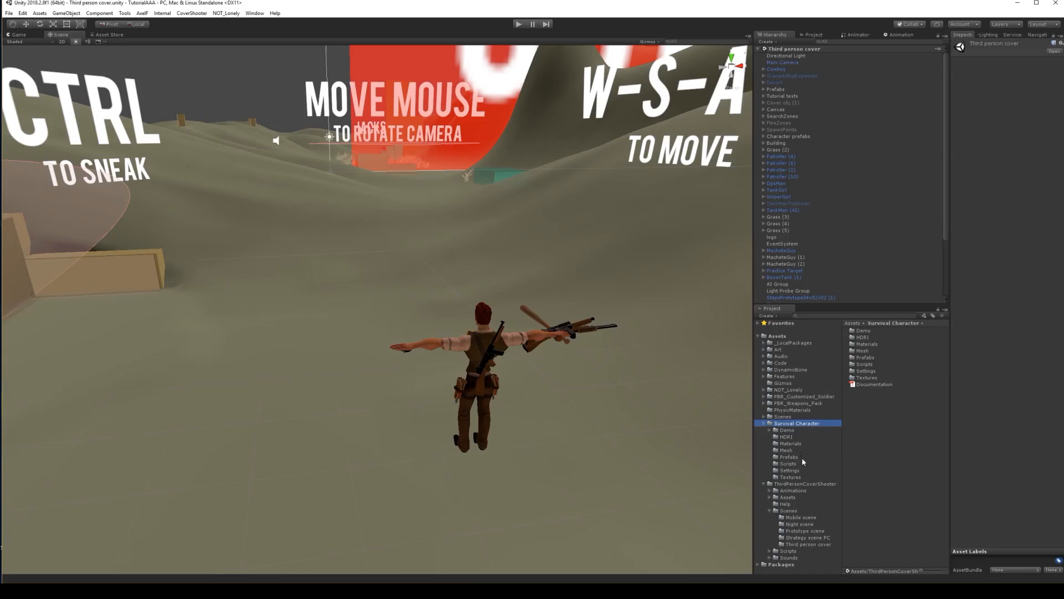
left_click(786, 450)
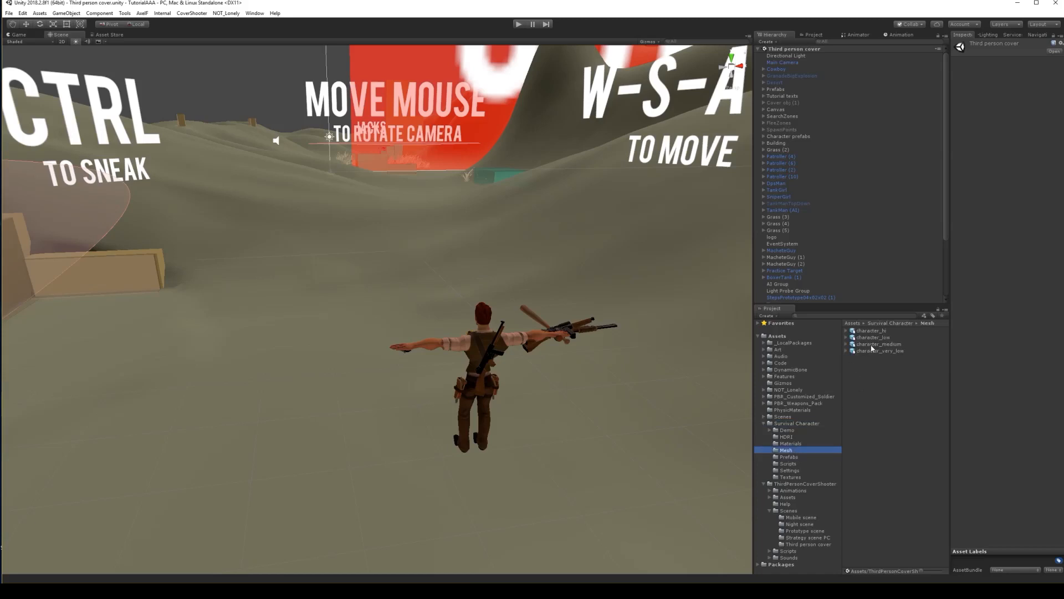
left_click(871, 330)
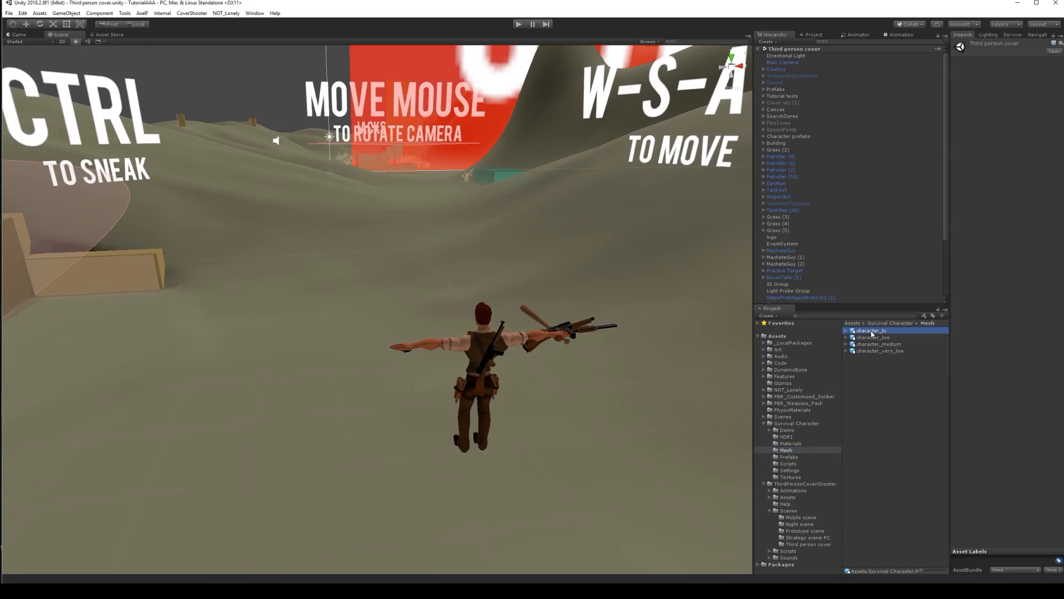
left_click(789, 456)
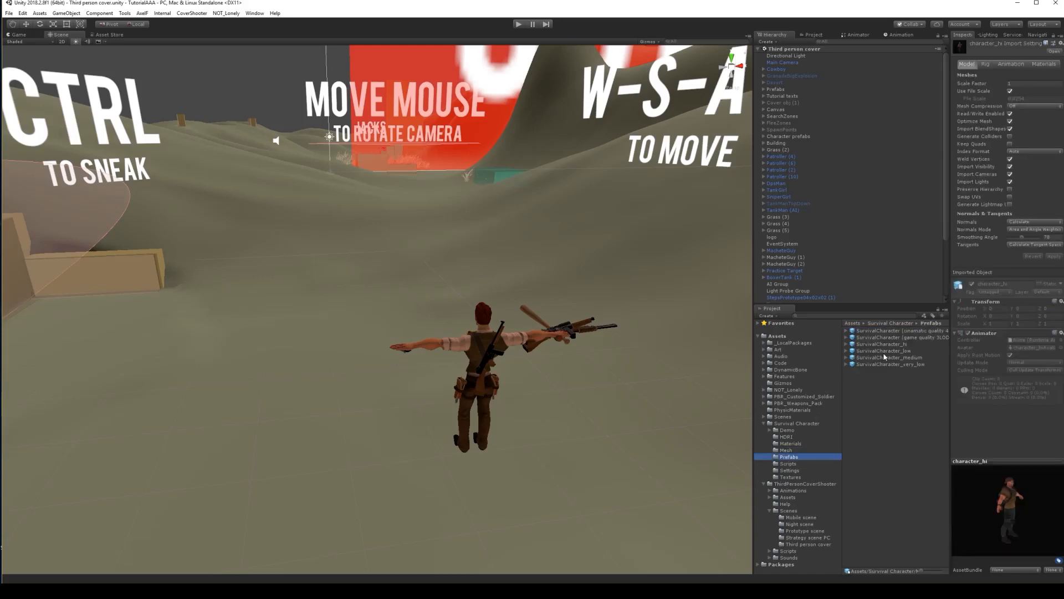
- Place SurvivalCharacter_hi beside the Cowboy and apply a larger character_hi Scale Factor
left_click(885, 344)
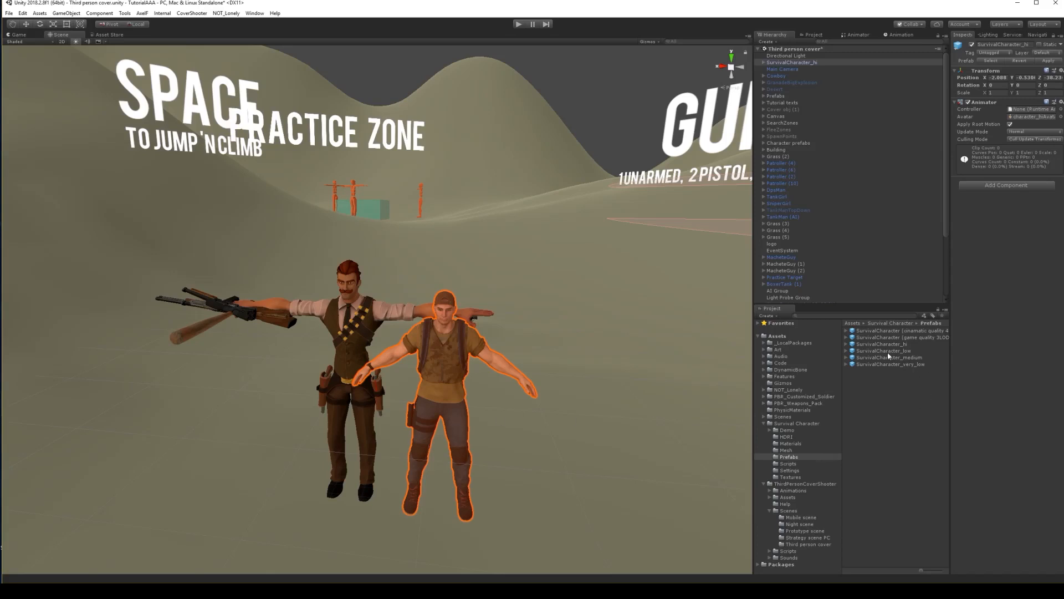
left_click(885, 344)
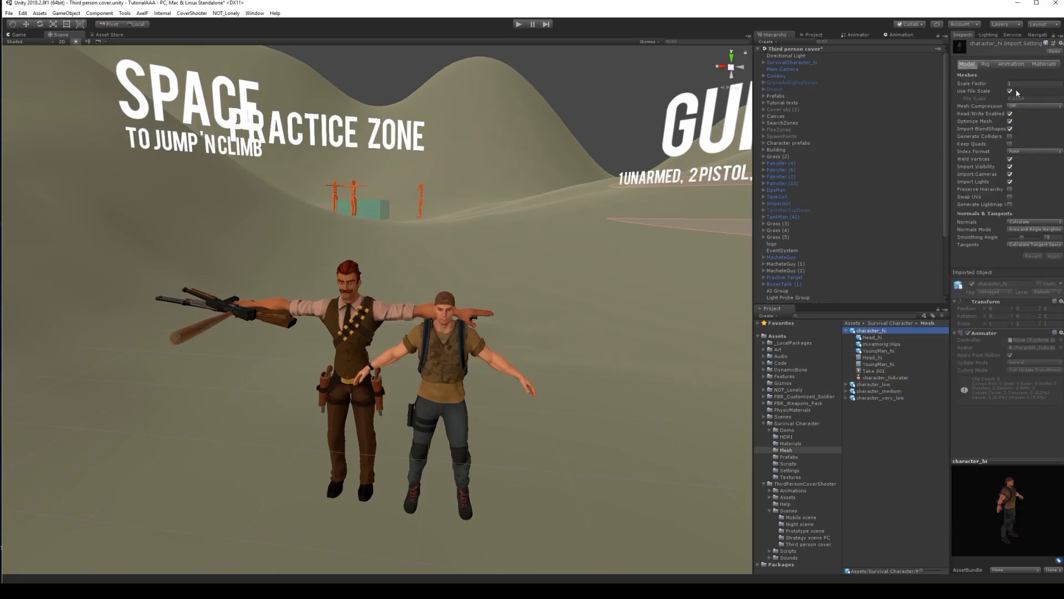
left_click(1032, 83)
type(".2")
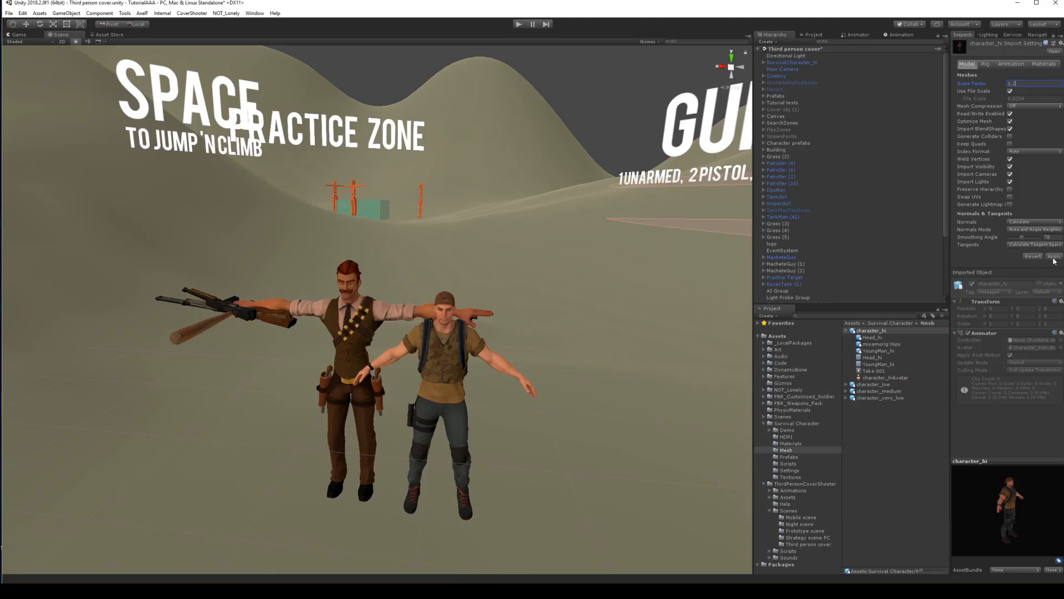
left_click(1053, 257)
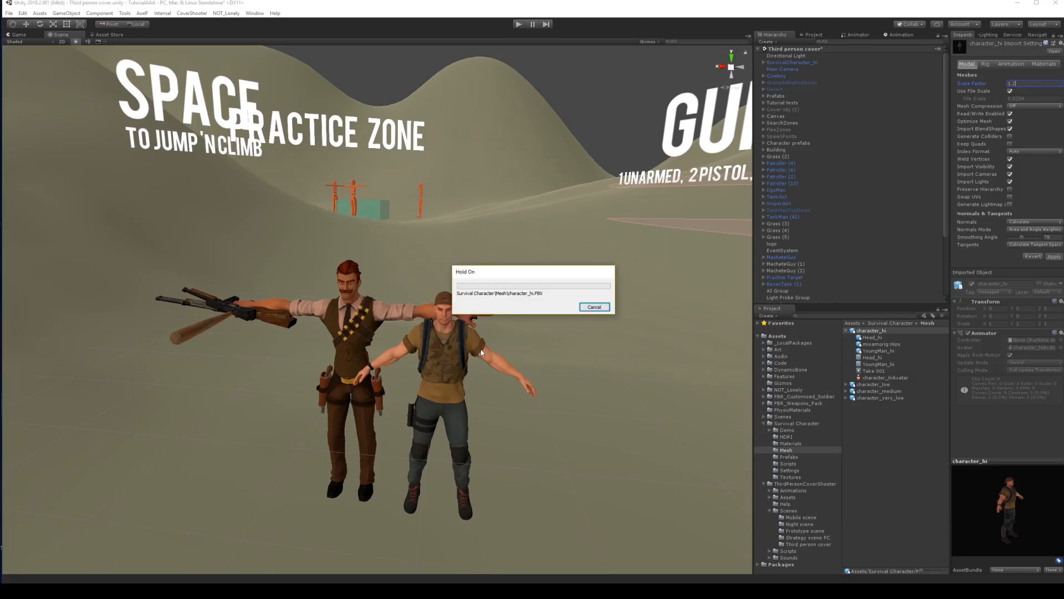
mouse_move(492, 354)
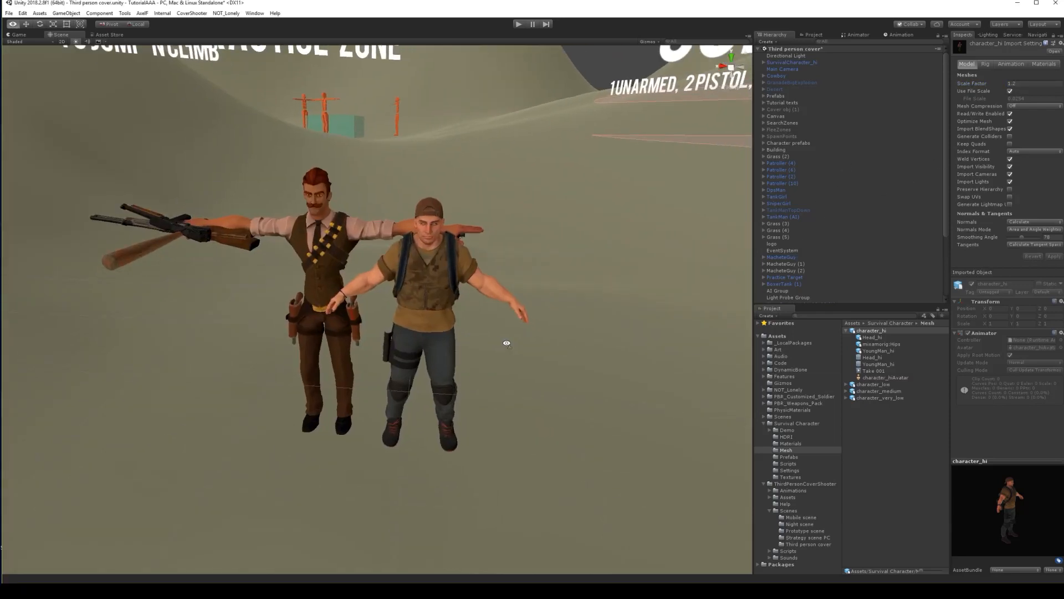
- Replace the placed SurvivalCharacter_hi with the character_hi model from the Mesh folder
left_click(784, 284)
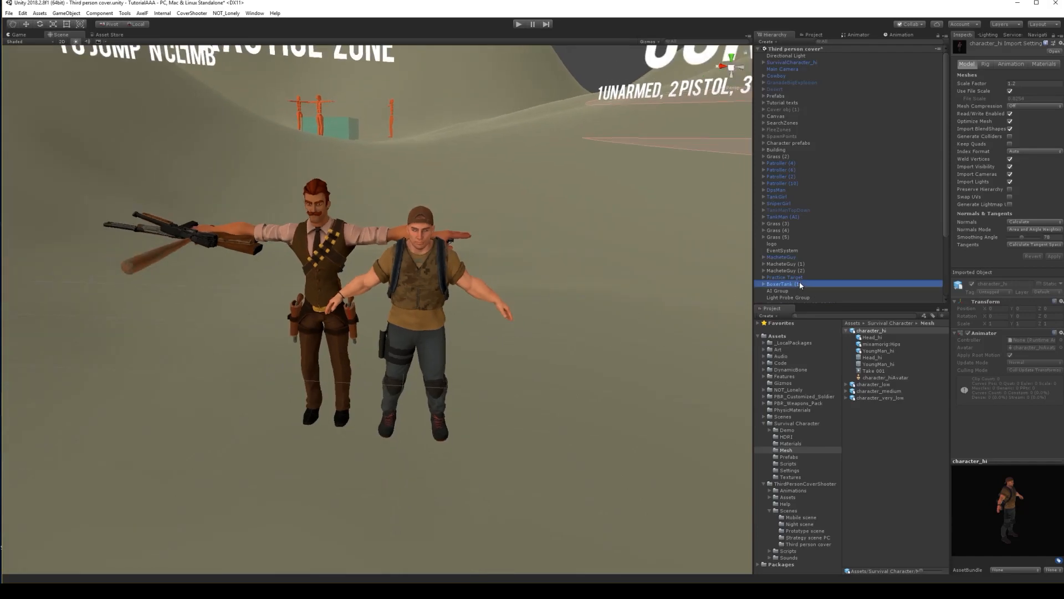
left_click(784, 284)
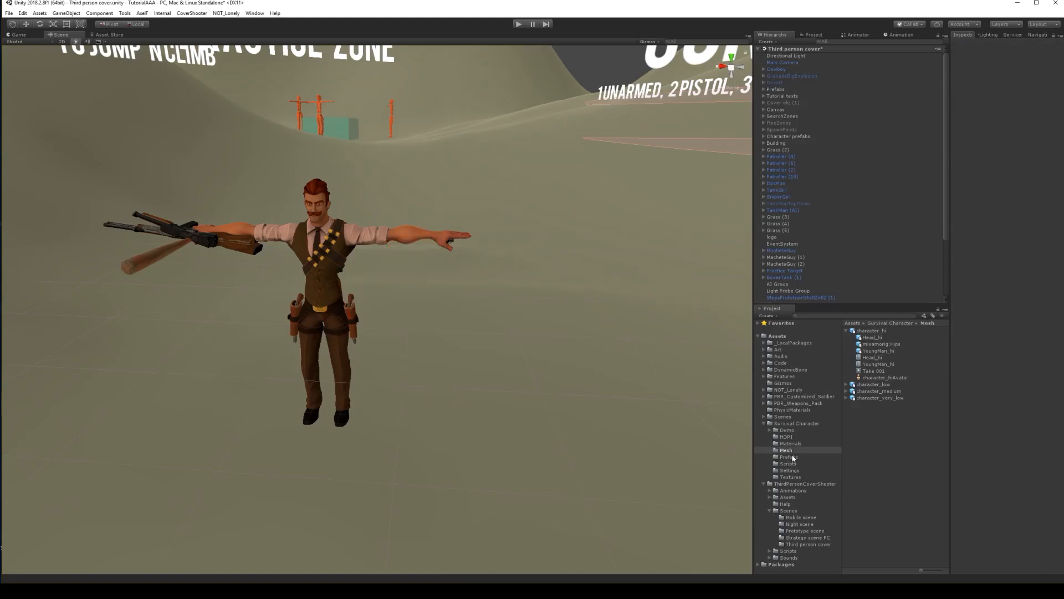
left_click(786, 450)
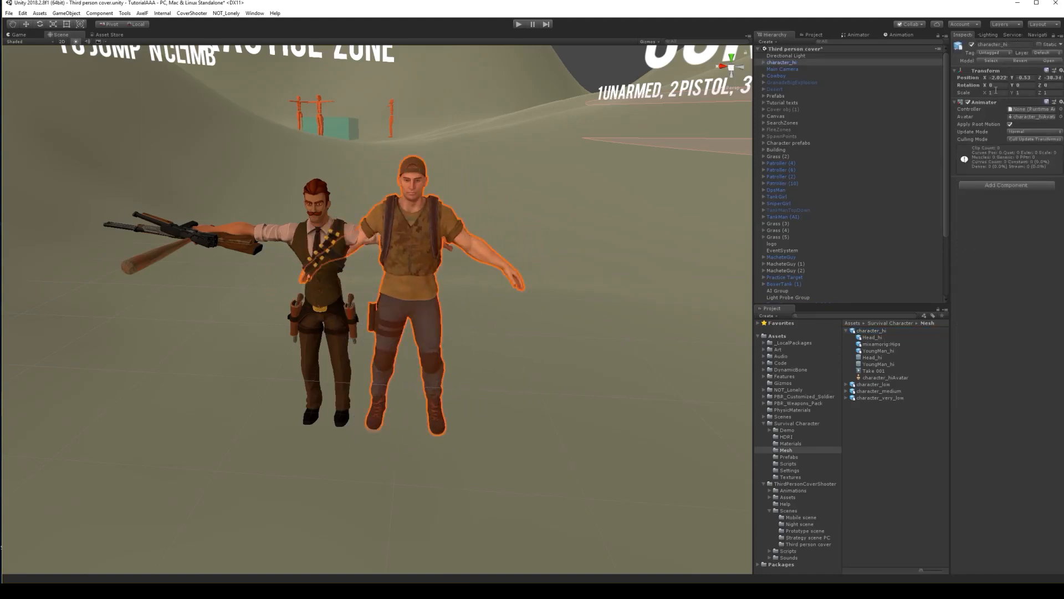
- Fine-tune character_hi's import Scale Factor and apply it
left_click(872, 330)
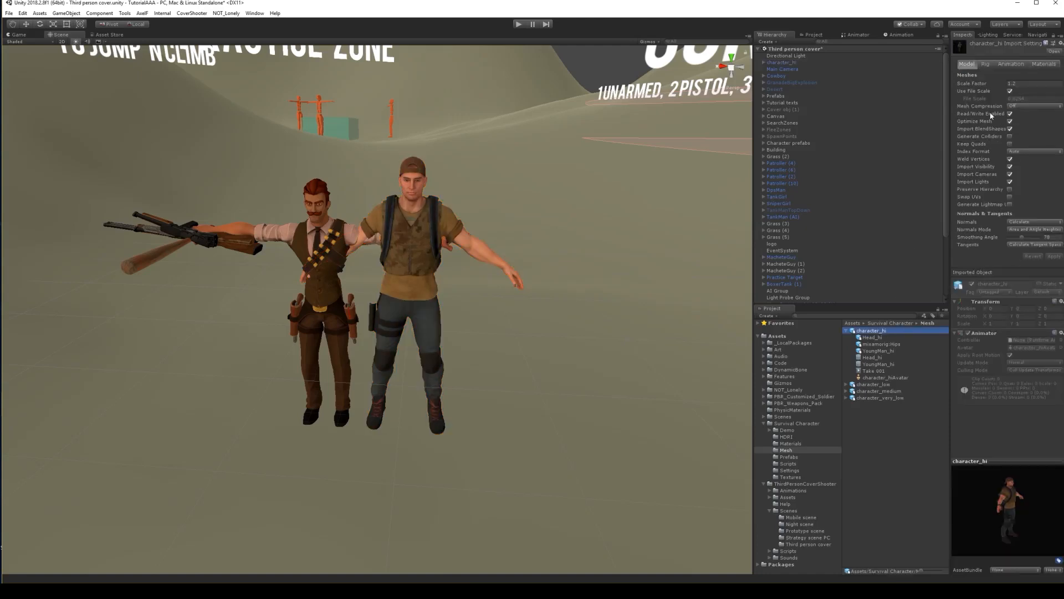
left_click(1032, 83)
type("1.1")
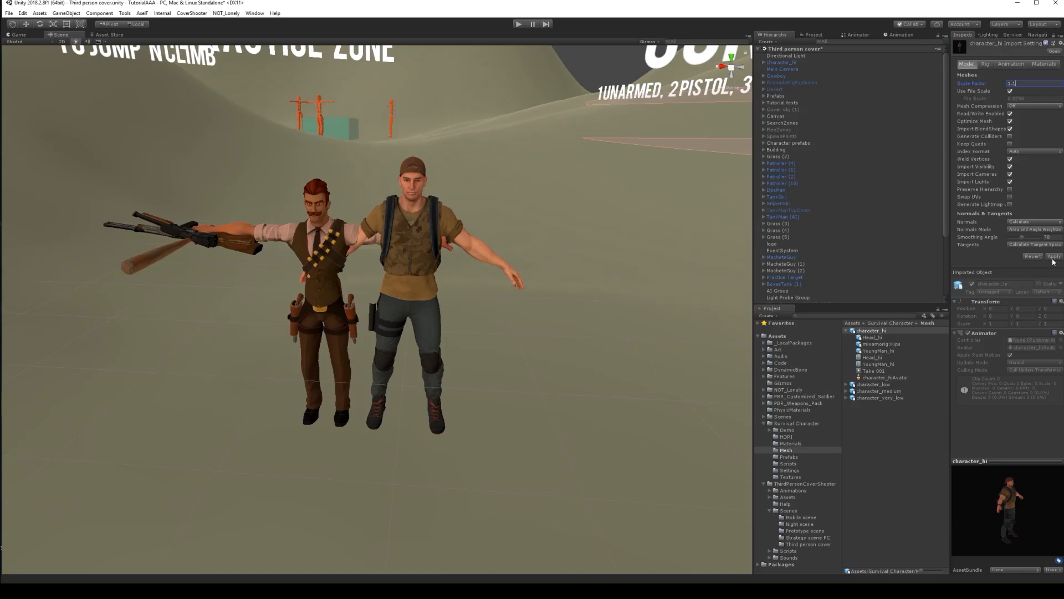
left_click(1054, 256)
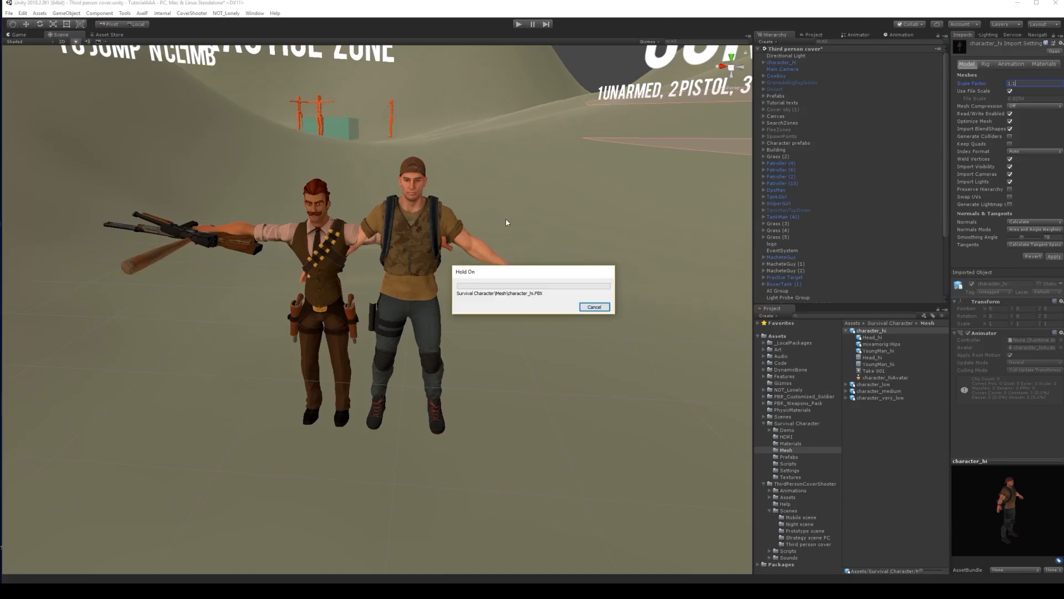
mouse_move(473, 246)
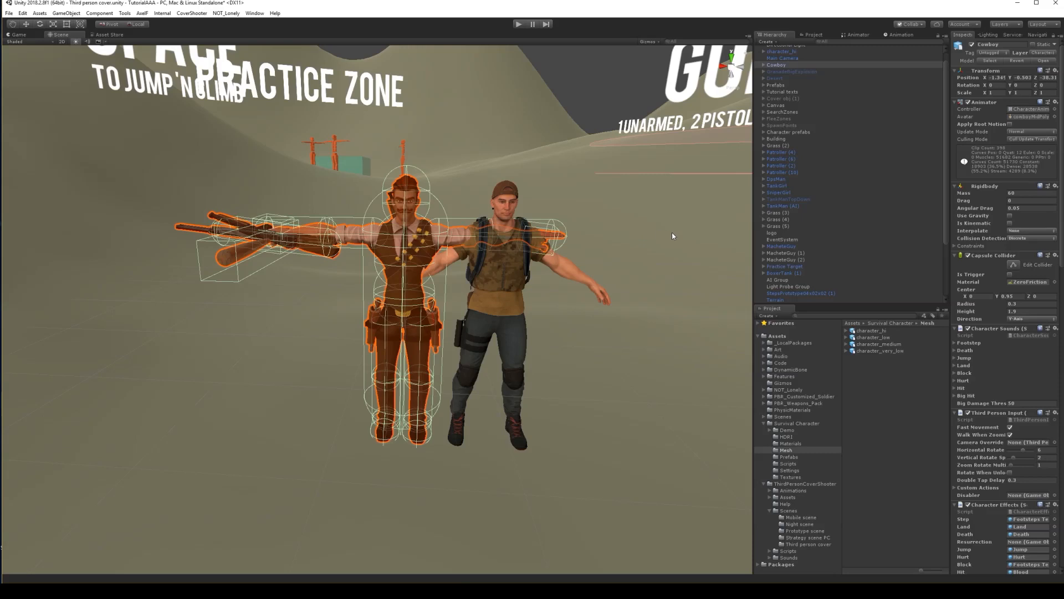
- Scroll through the Cowboy's Inspector components
scroll("down", 3)
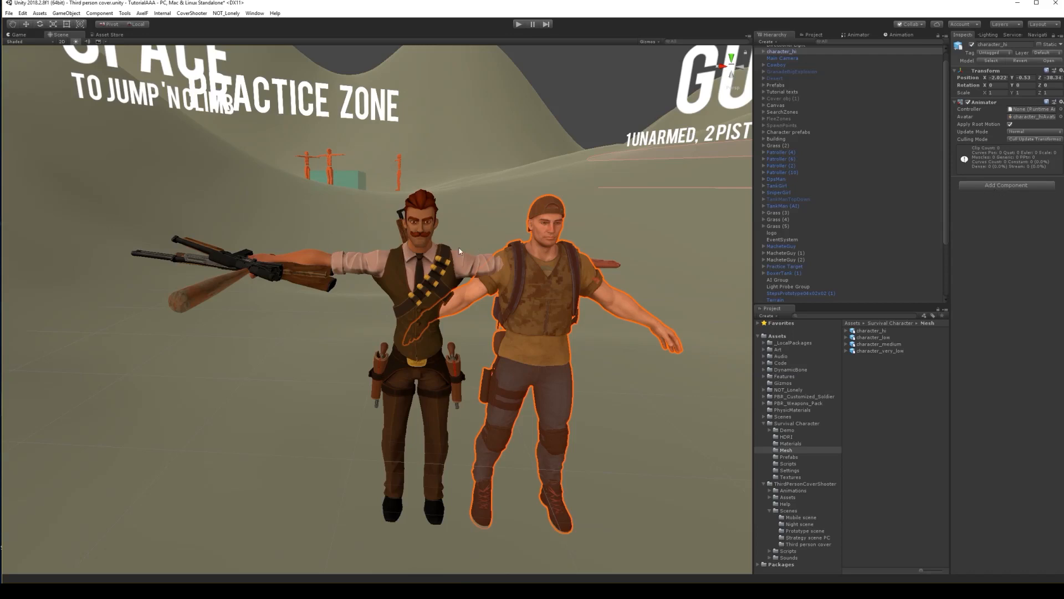
mouse_move(604, 202)
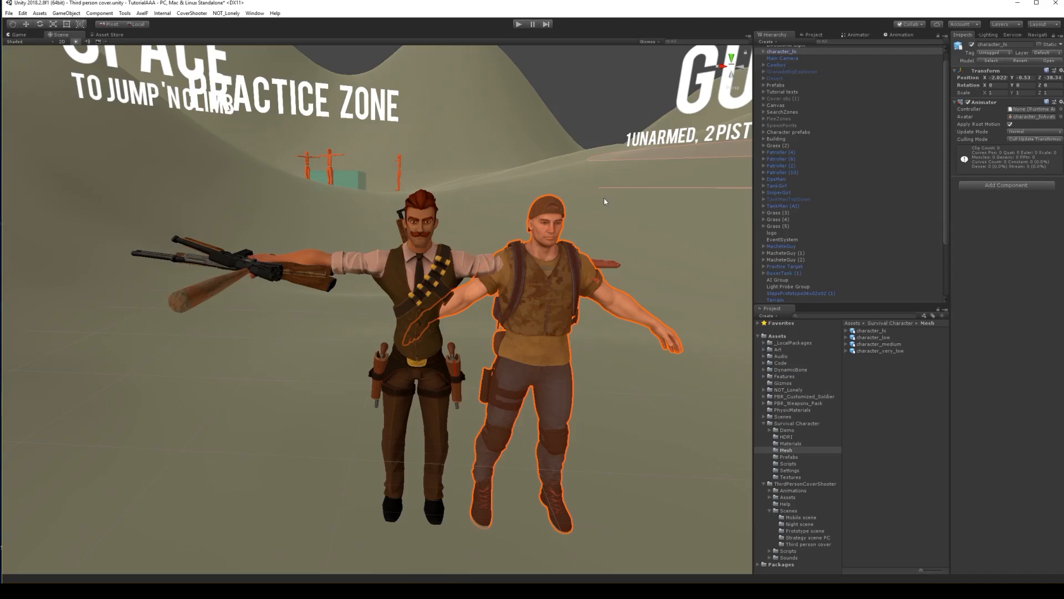
mouse_move(622, 248)
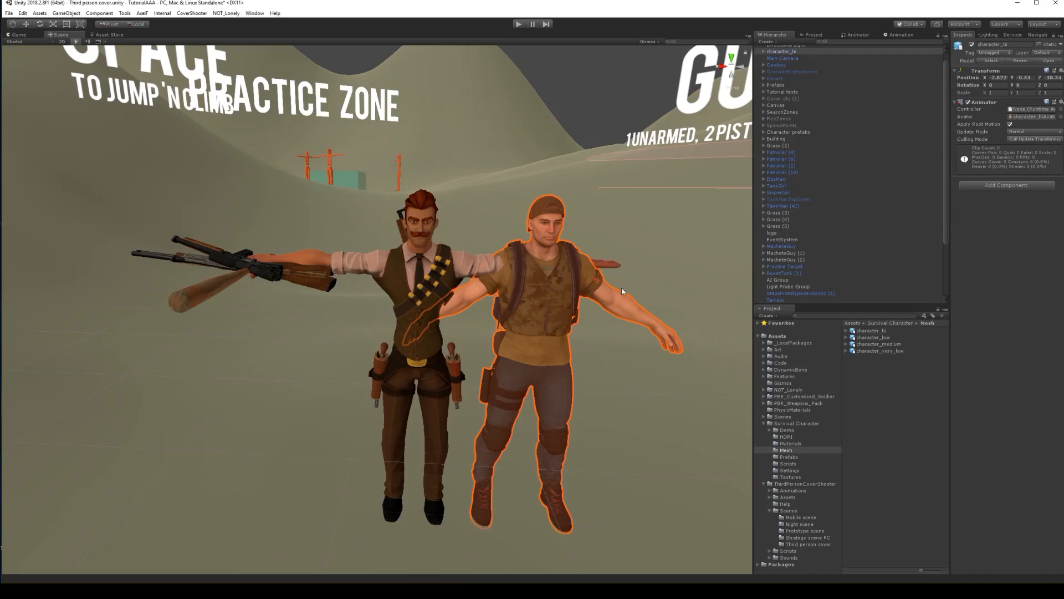
mouse_move(441, 253)
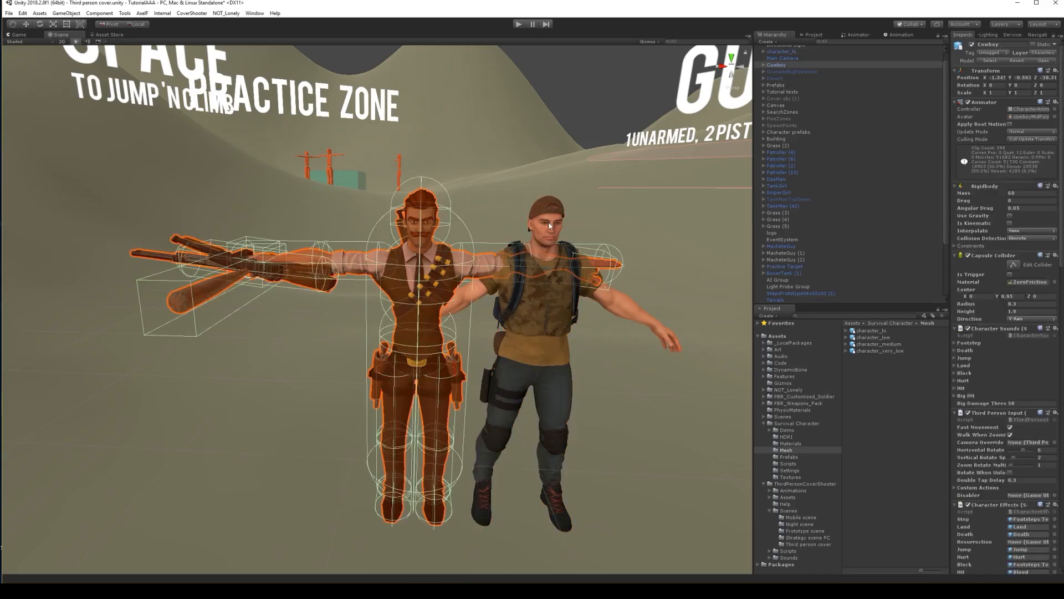
mouse_move(514, 209)
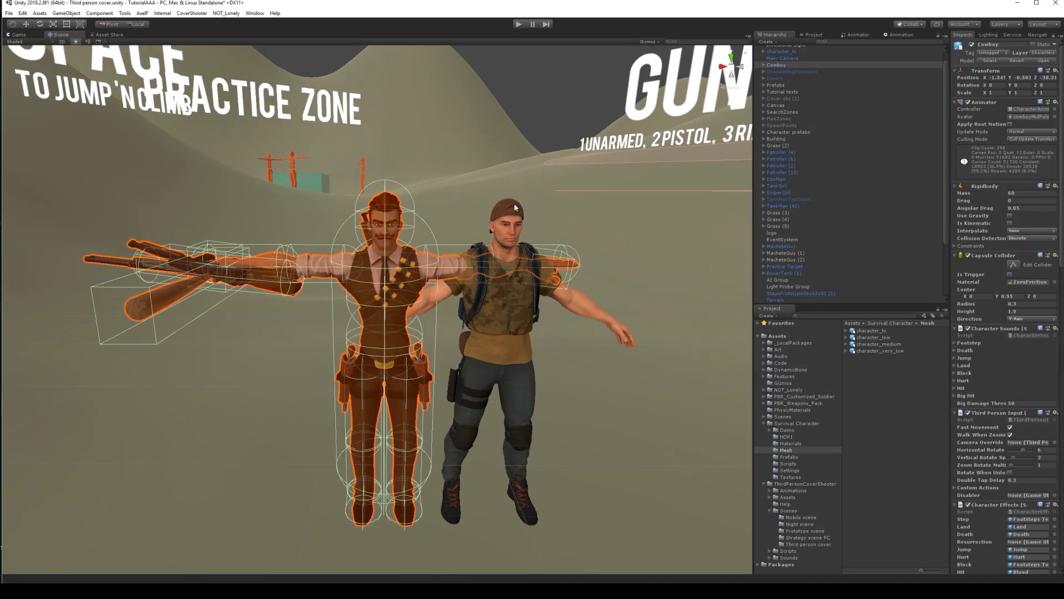
mouse_move(522, 207)
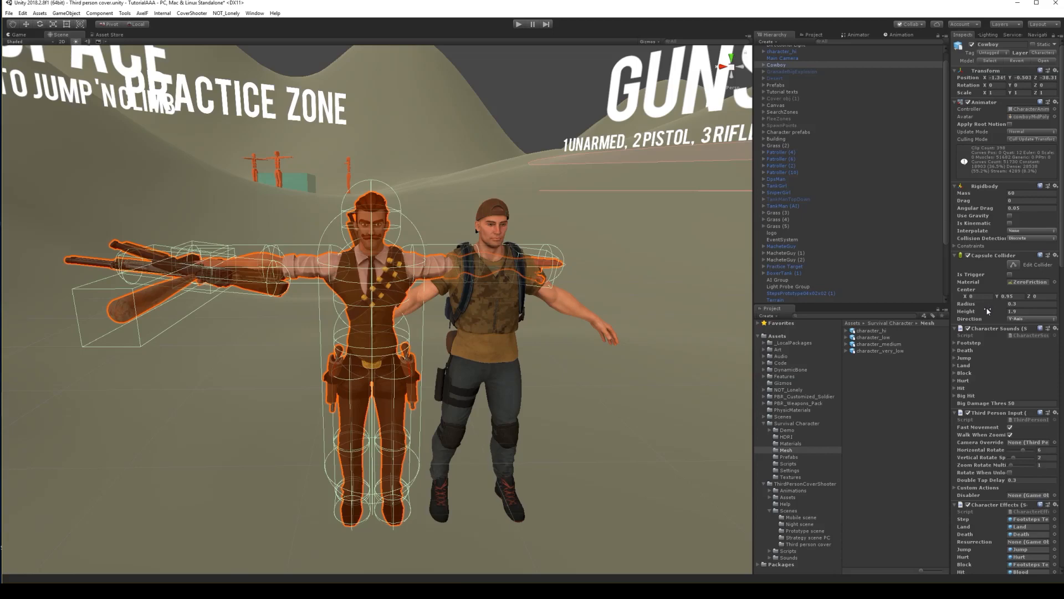
scroll("down", 3)
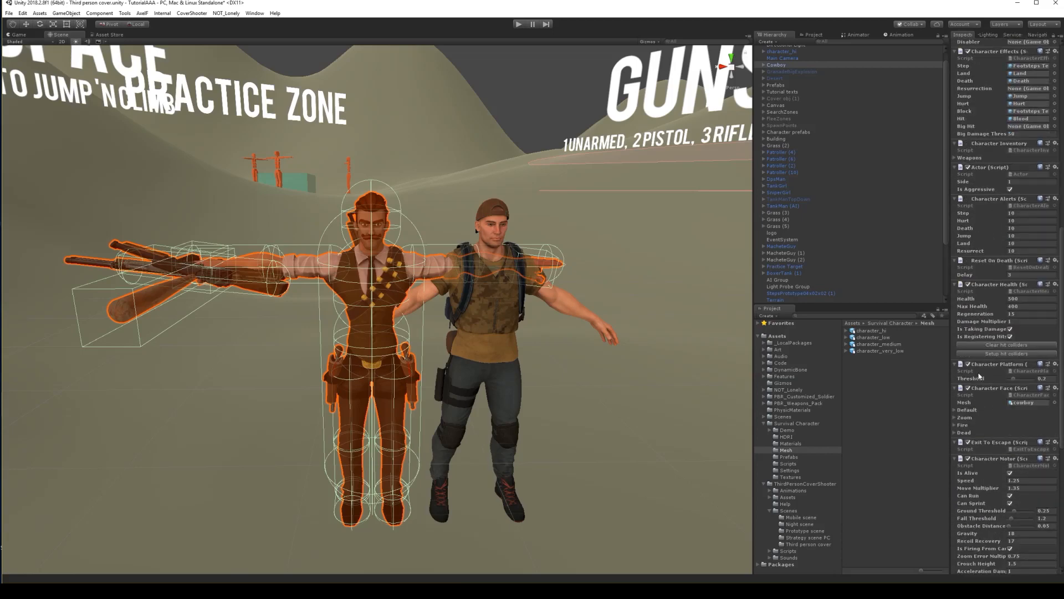
mouse_move(993, 211)
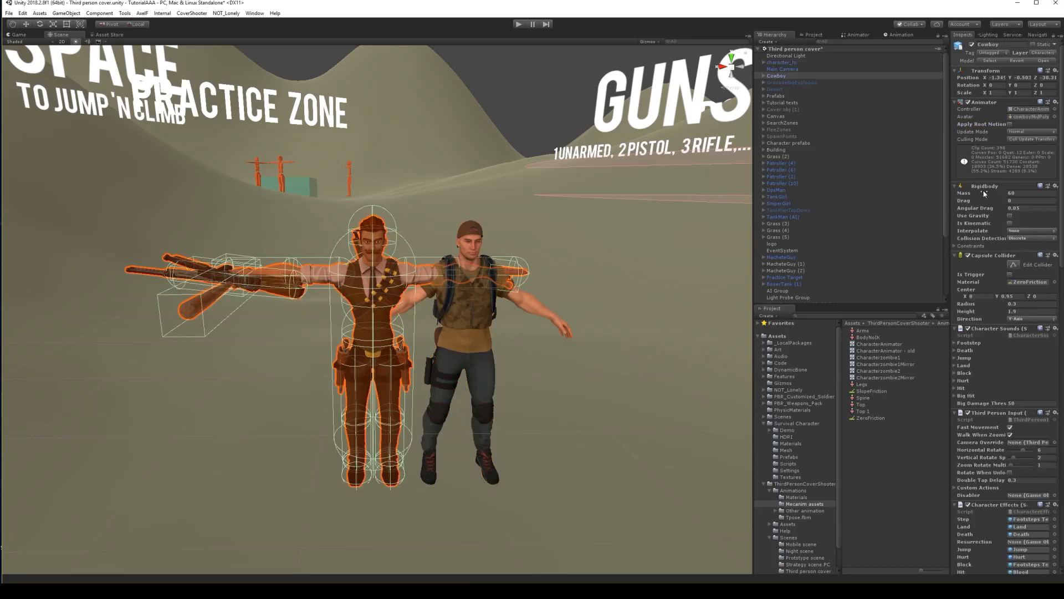
- Replace character_hi's Rigidbody with a fresh one, expanding Constraints and comparing with the Cowboy
right_click(985, 186)
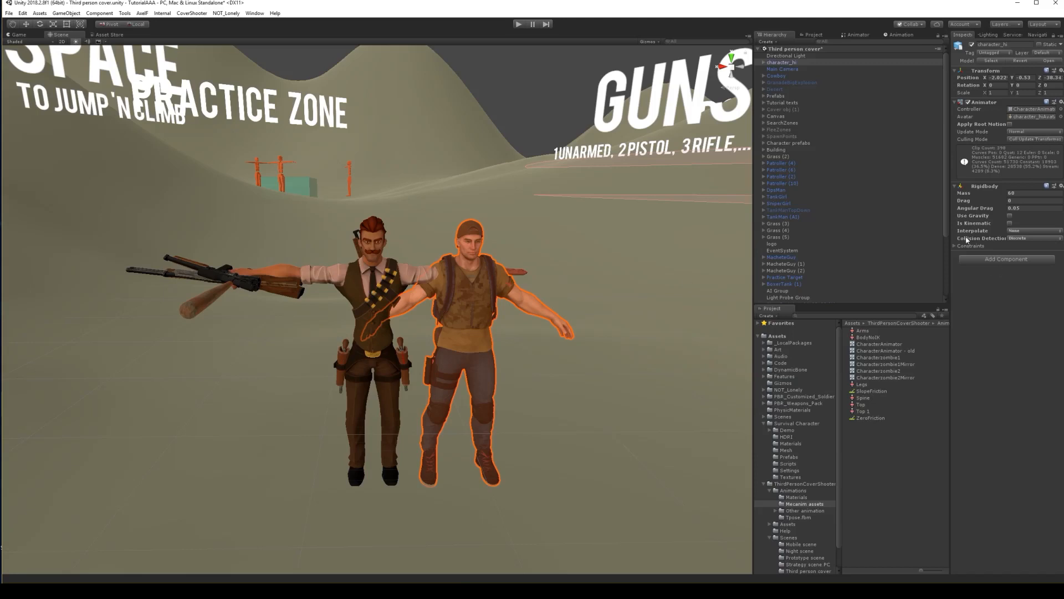
mouse_move(1039, 266)
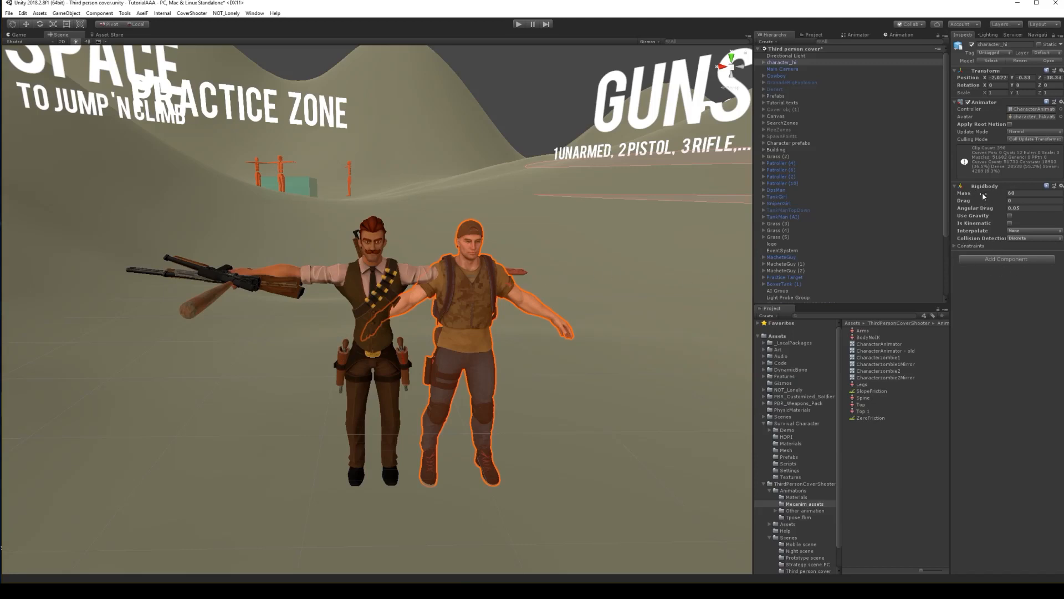
right_click(985, 185)
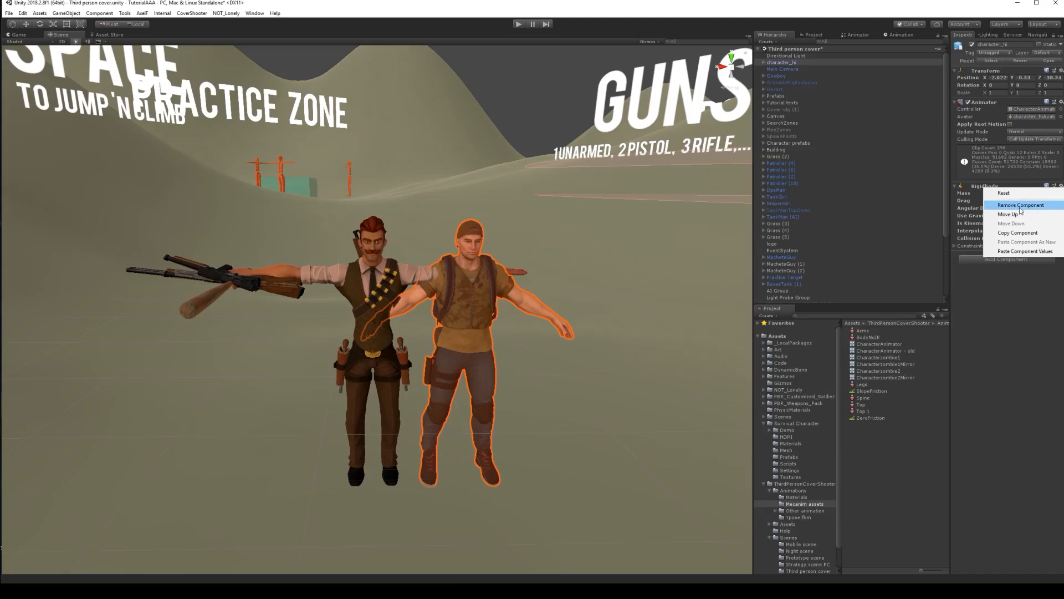
left_click(1006, 189)
type("rig")
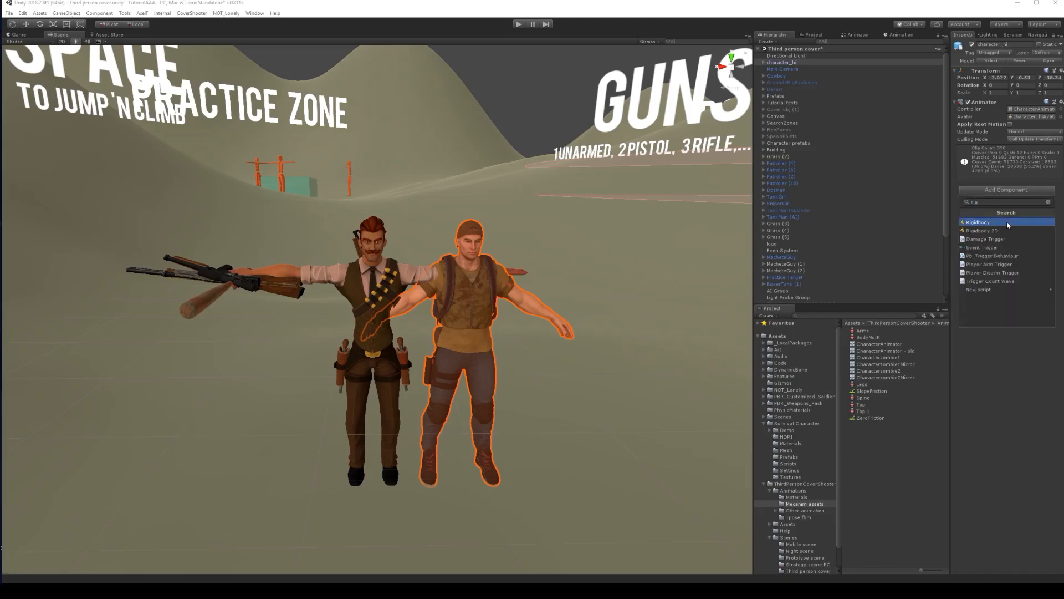
left_click(978, 221)
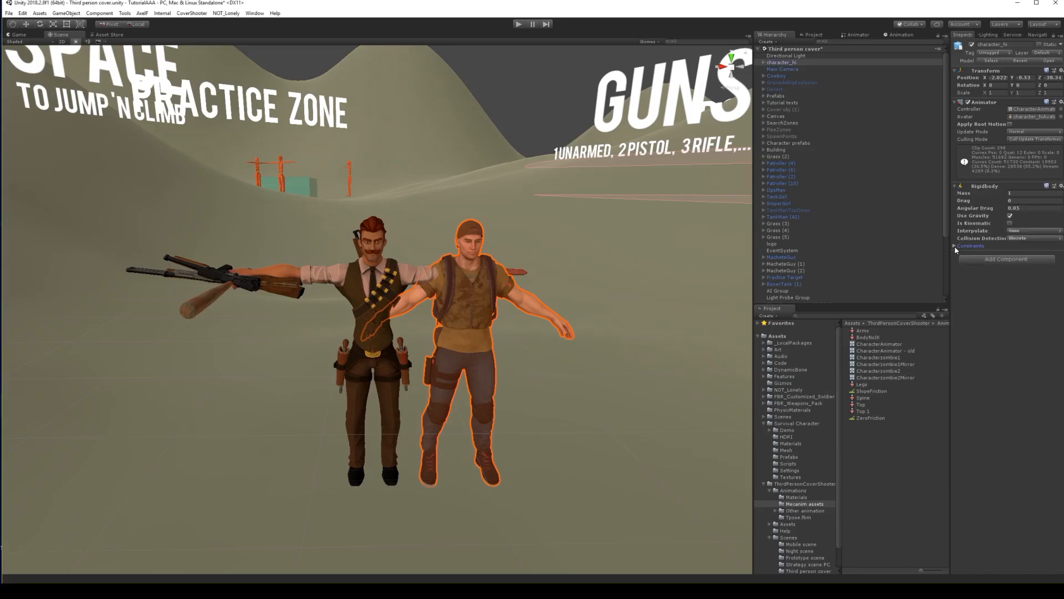
left_click(957, 245)
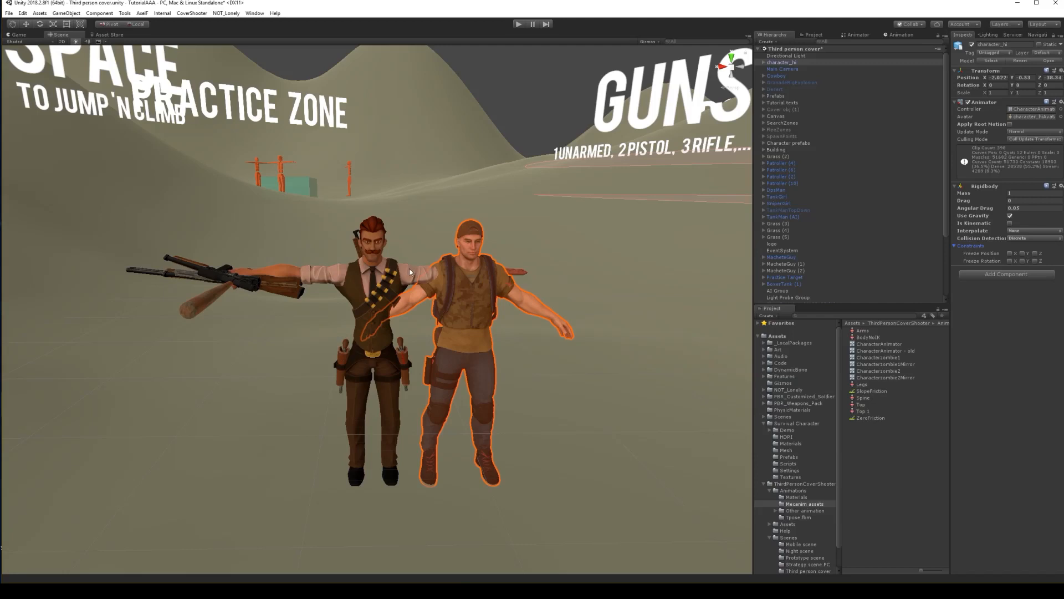
left_click(777, 76)
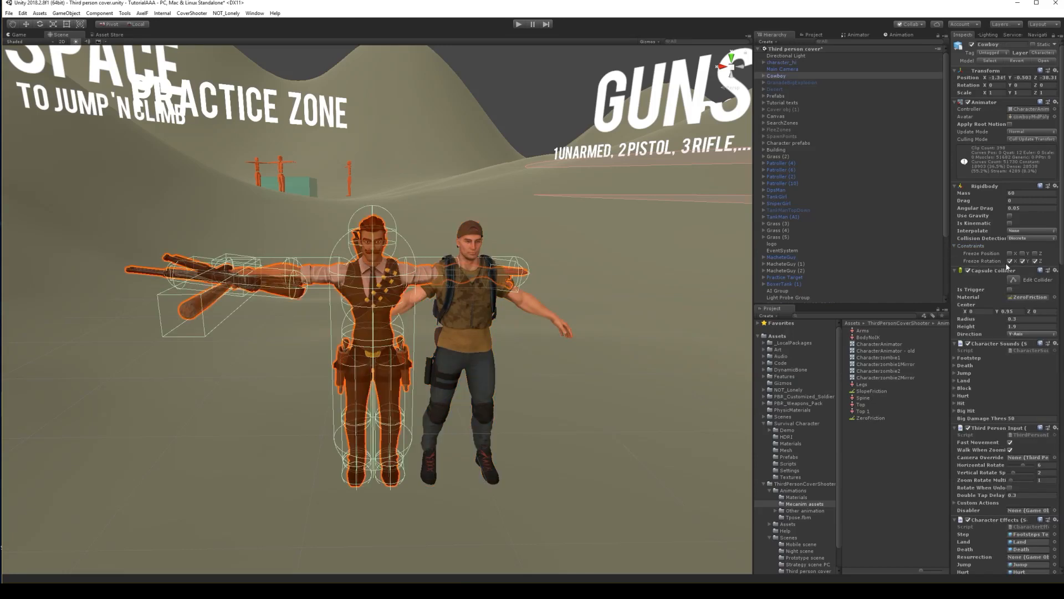
mouse_move(994, 229)
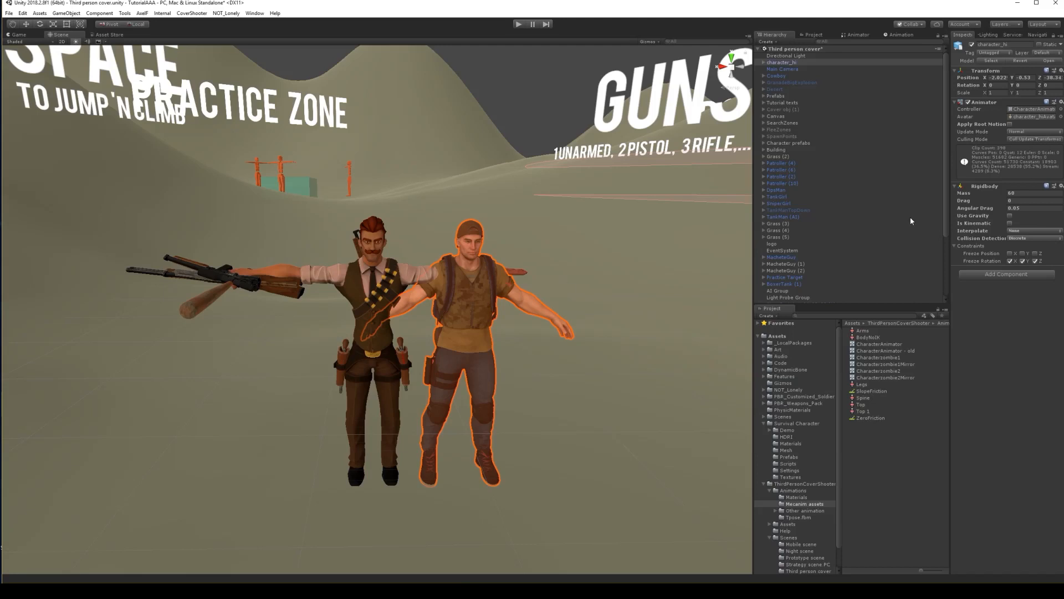
- Copy the Cowboy's Character Motor onto character_hi
left_click(777, 76)
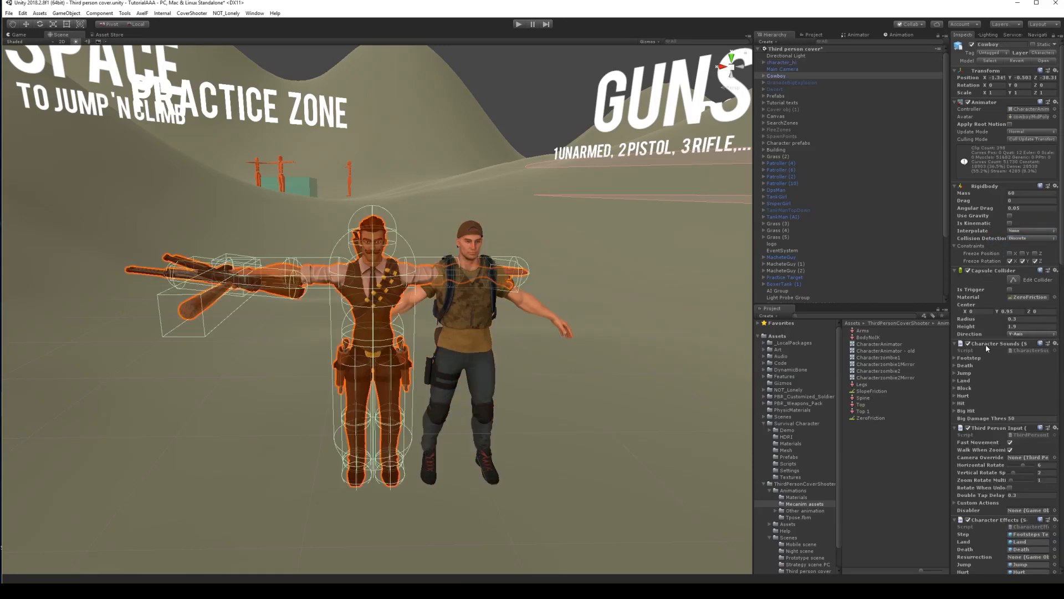
right_click(1056, 343)
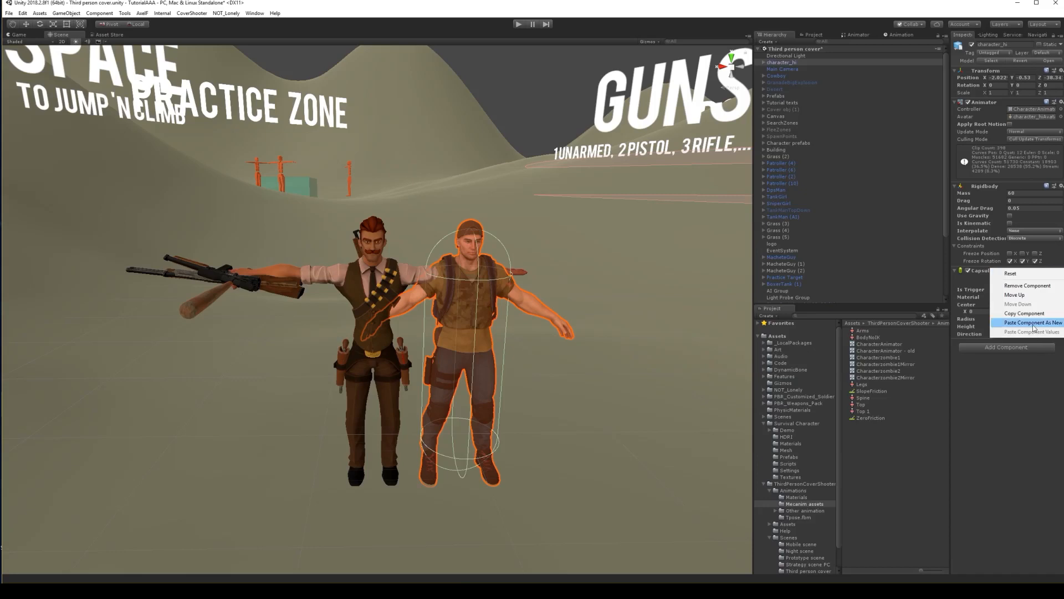
left_click(1031, 322)
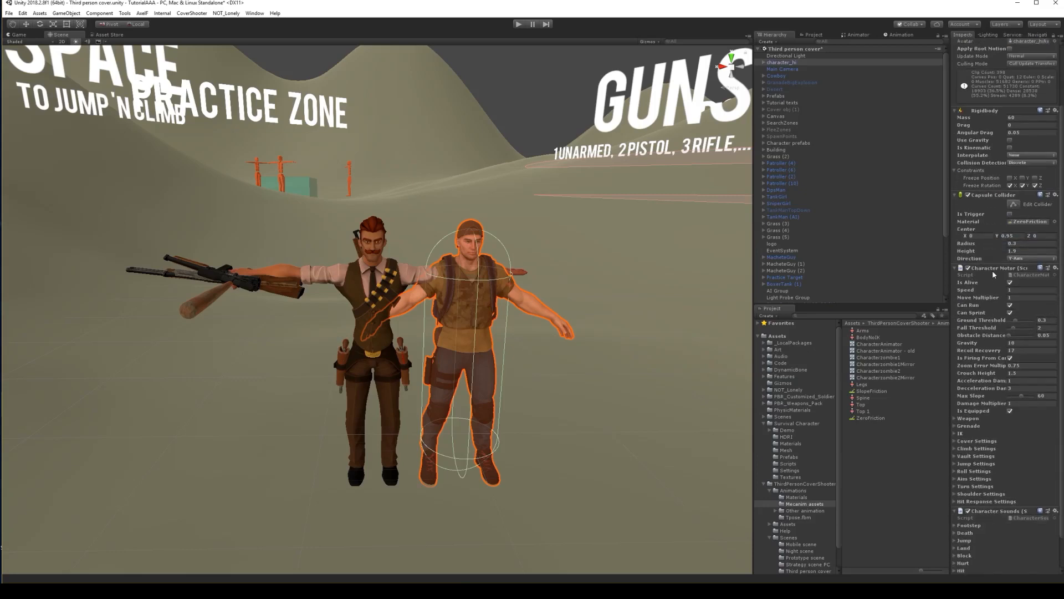
left_click(777, 76)
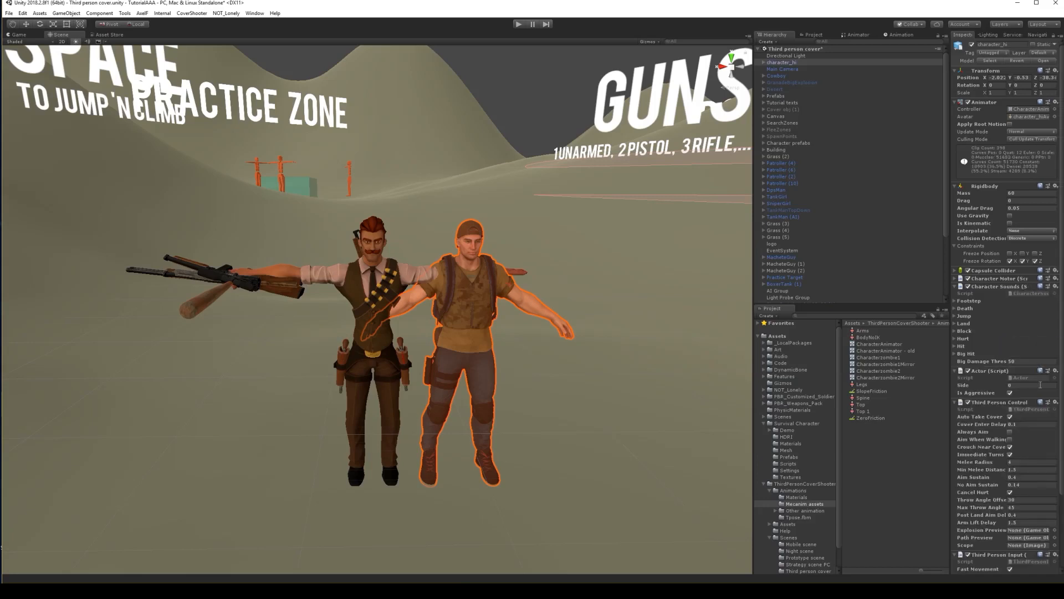
- Copy another Cowboy component through its component options menu
scroll("down", 3)
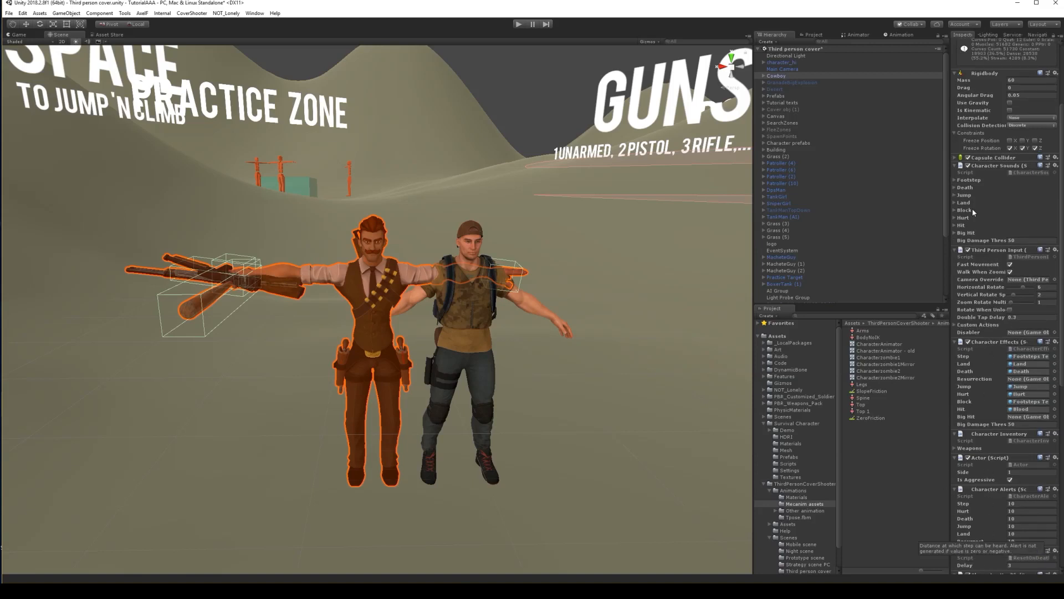
scroll("down", 3)
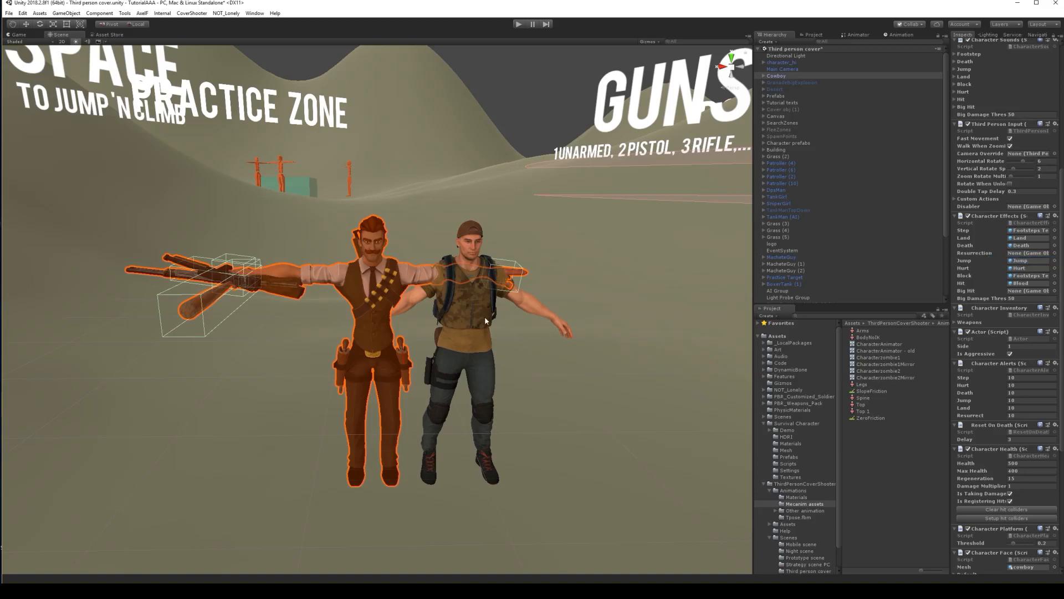
right_click(984, 282)
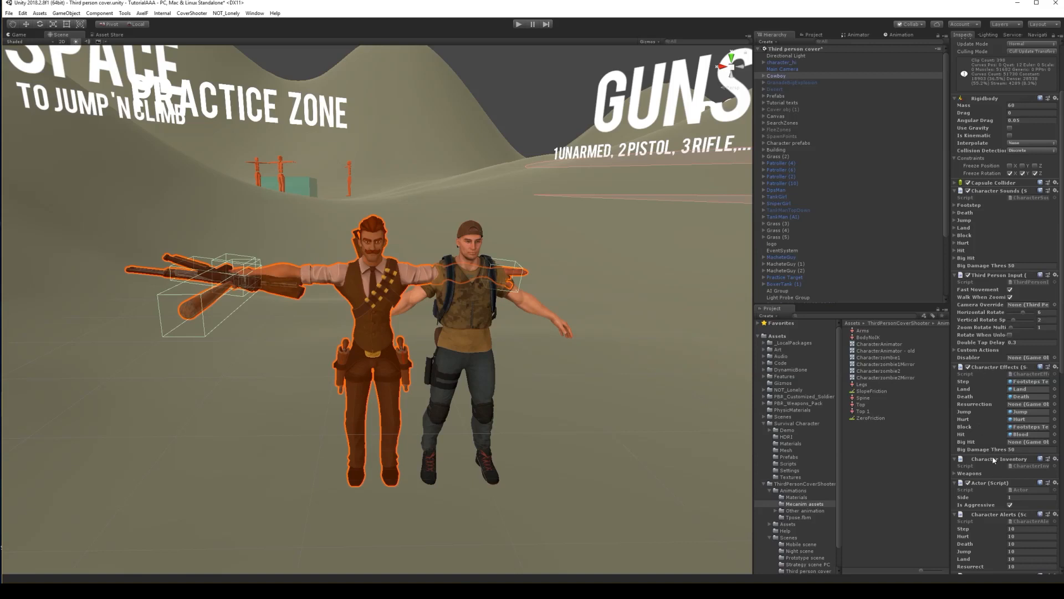
left_click(1051, 458)
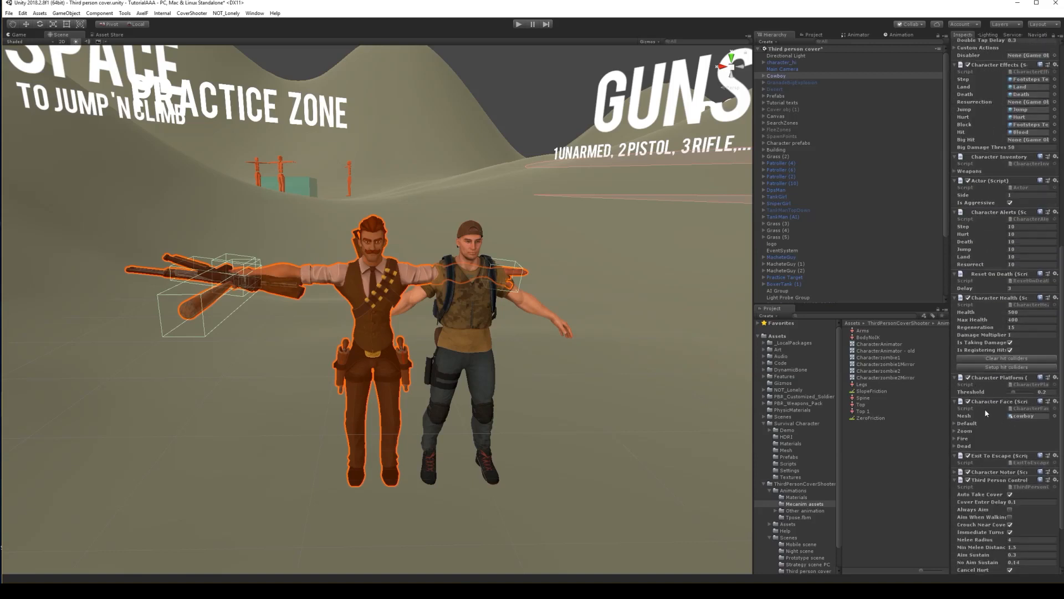
mouse_move(996, 284)
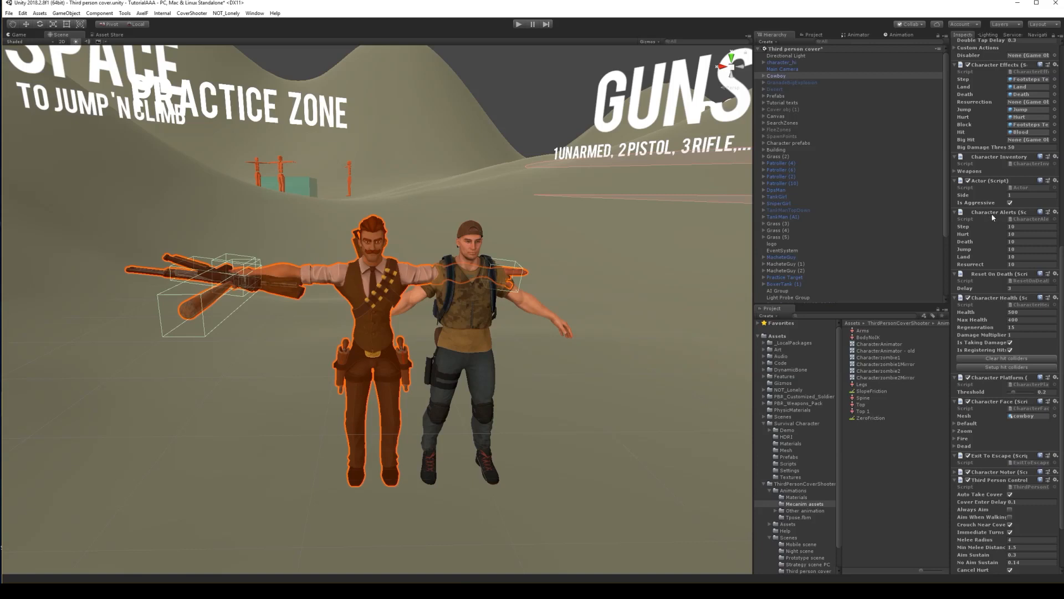
- Copy the Cowboy's Character Alerts component and review its further scripts
right_click(992, 212)
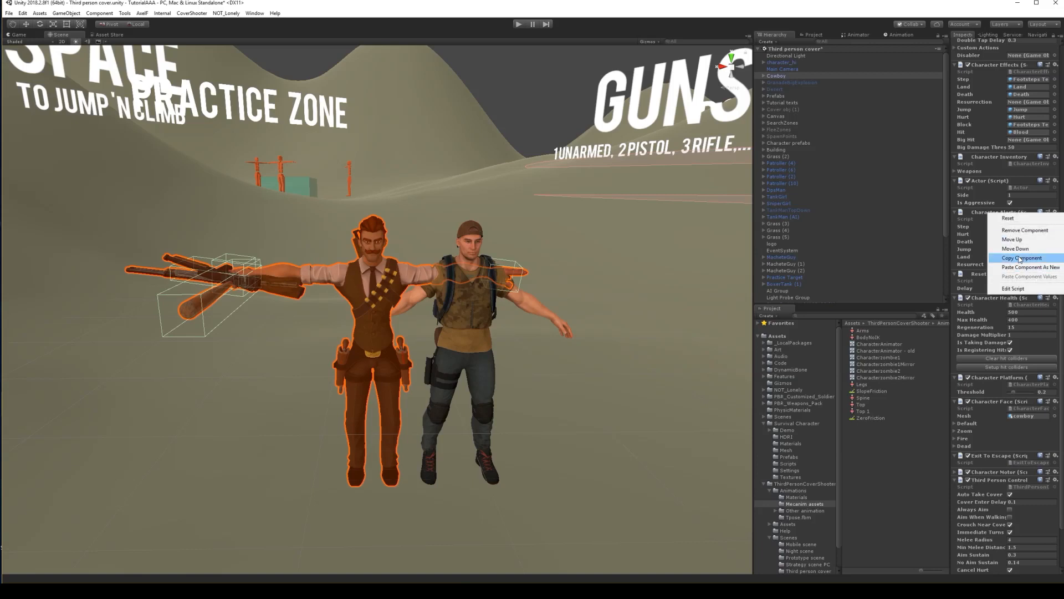
left_click(1022, 257)
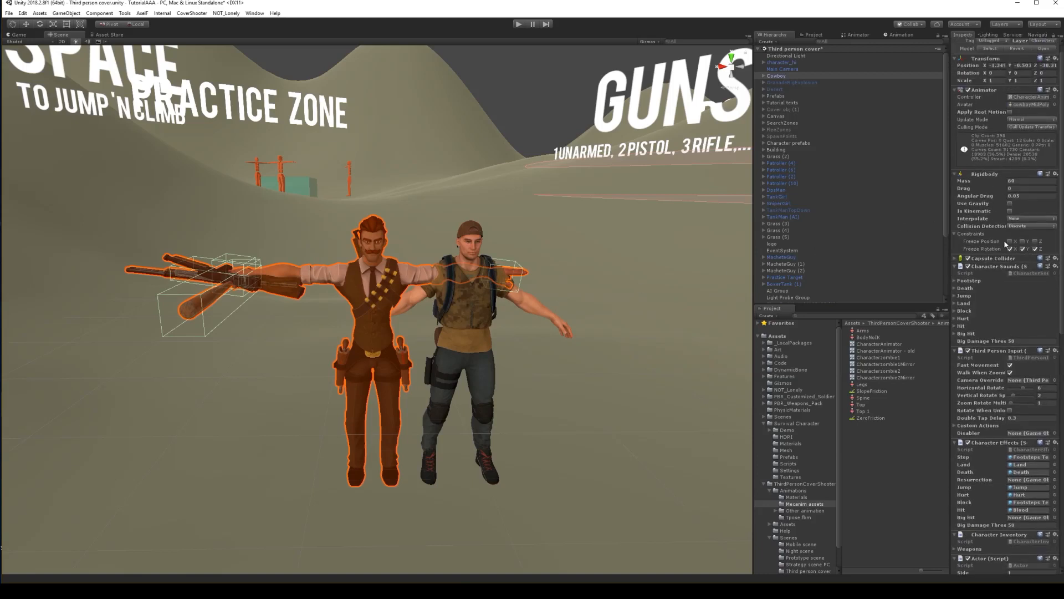
scroll("down", 3)
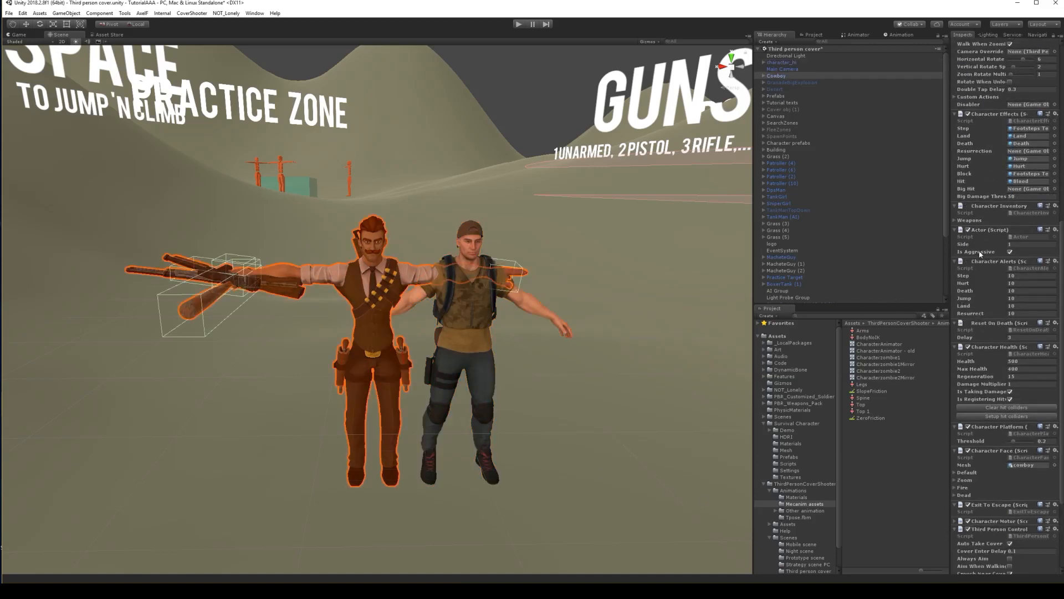
scroll("down", 3)
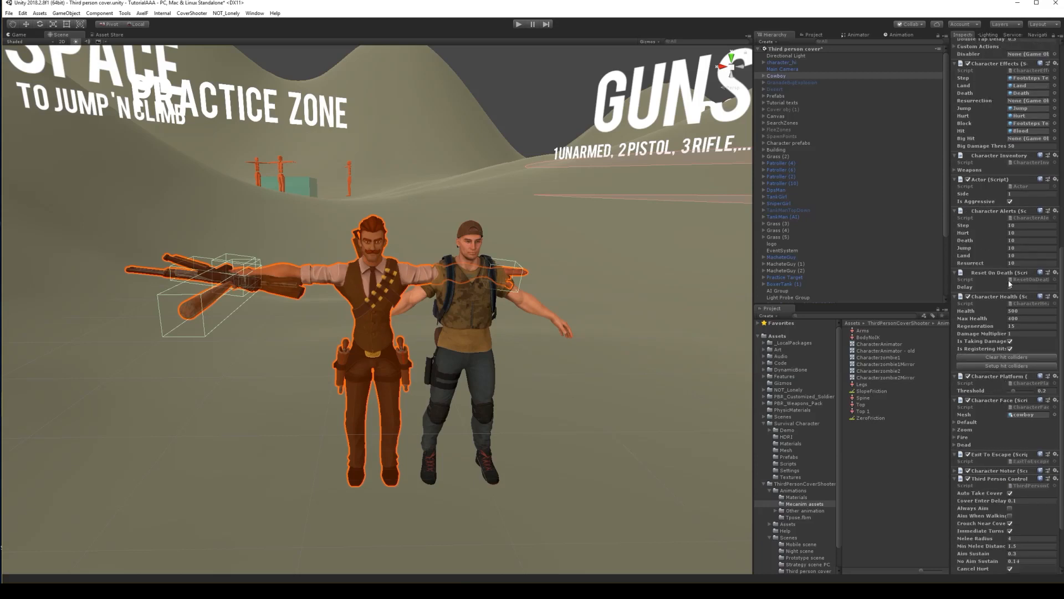
left_click(1056, 272)
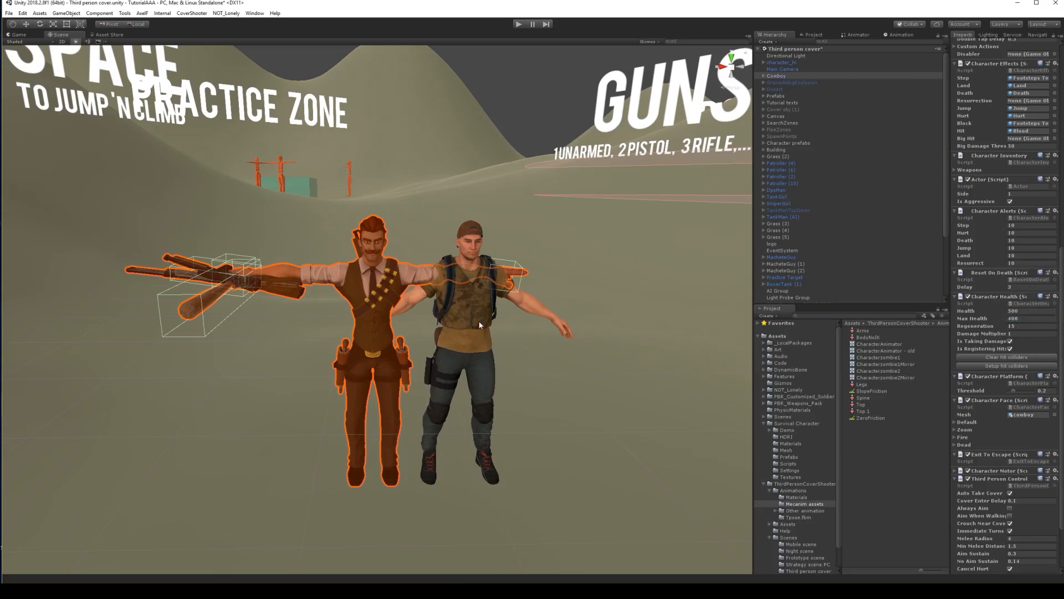
- Paste the copied component onto character_hi as a new component
right_click(998, 137)
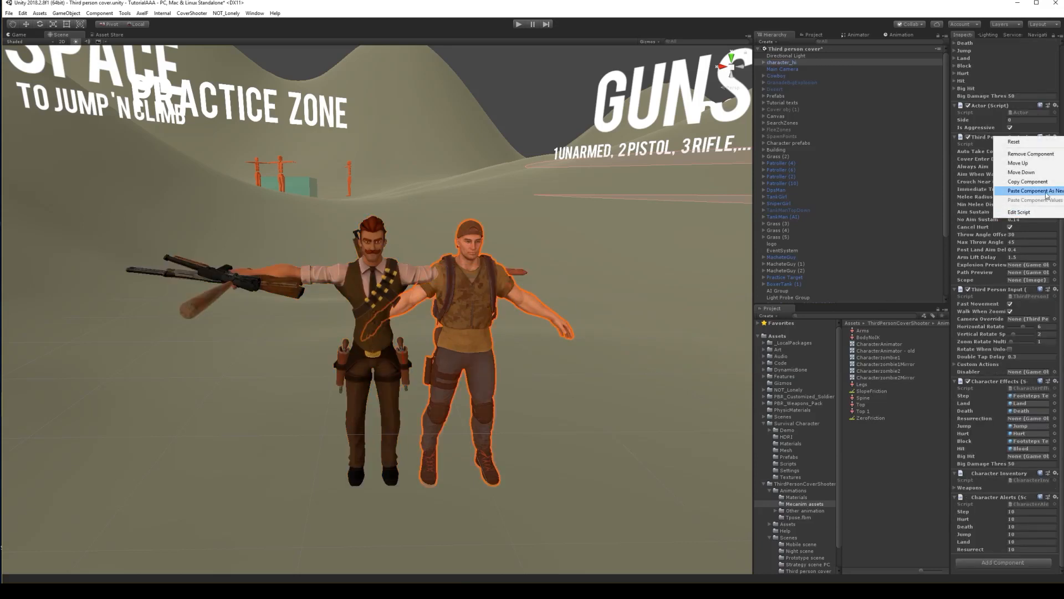
left_click(1029, 191)
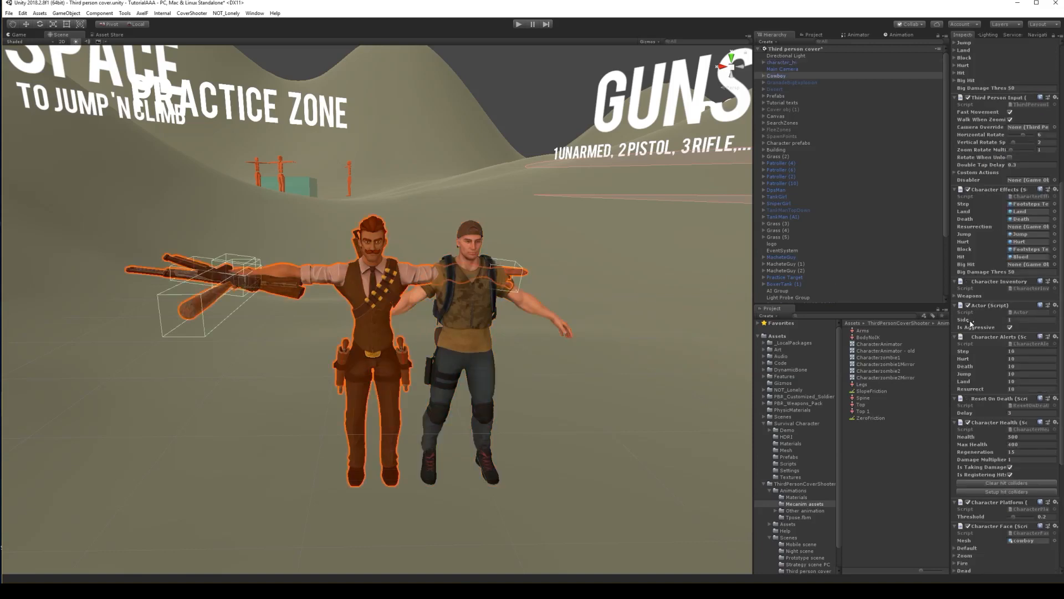
scroll("down", 3)
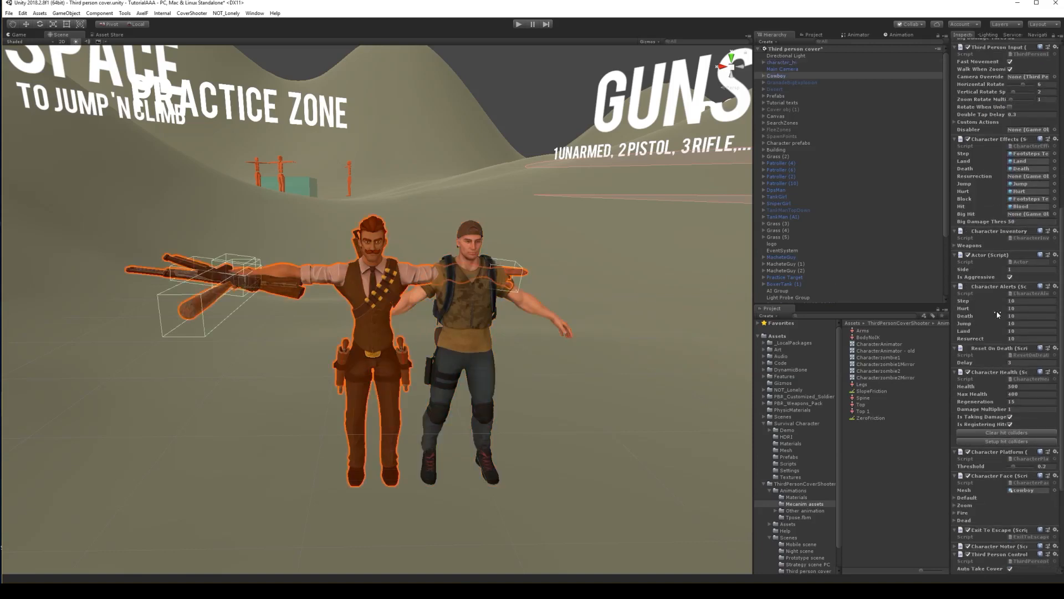
mouse_move(974, 365)
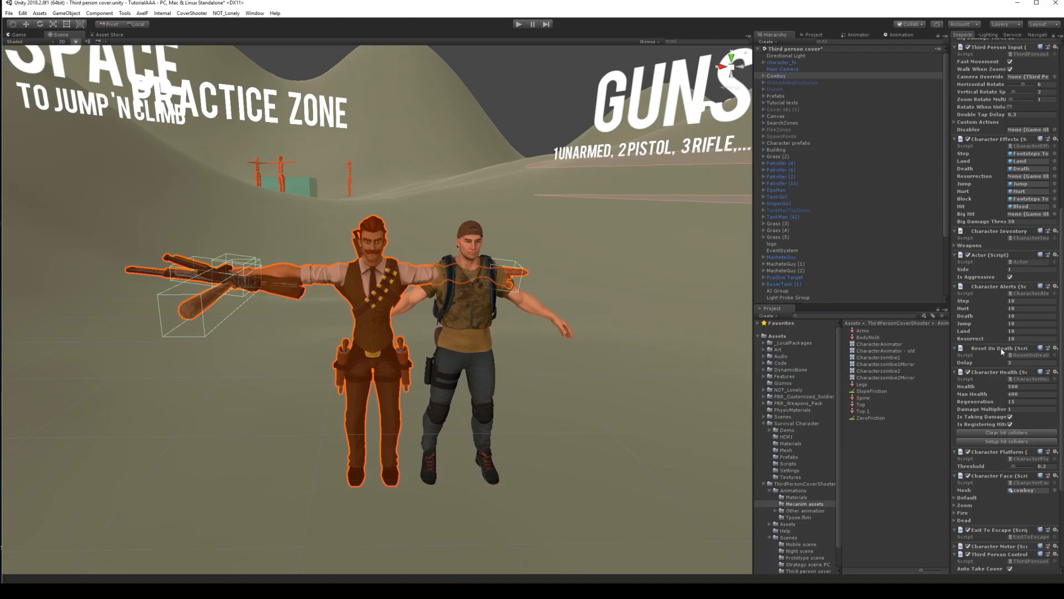
scroll("down", 3)
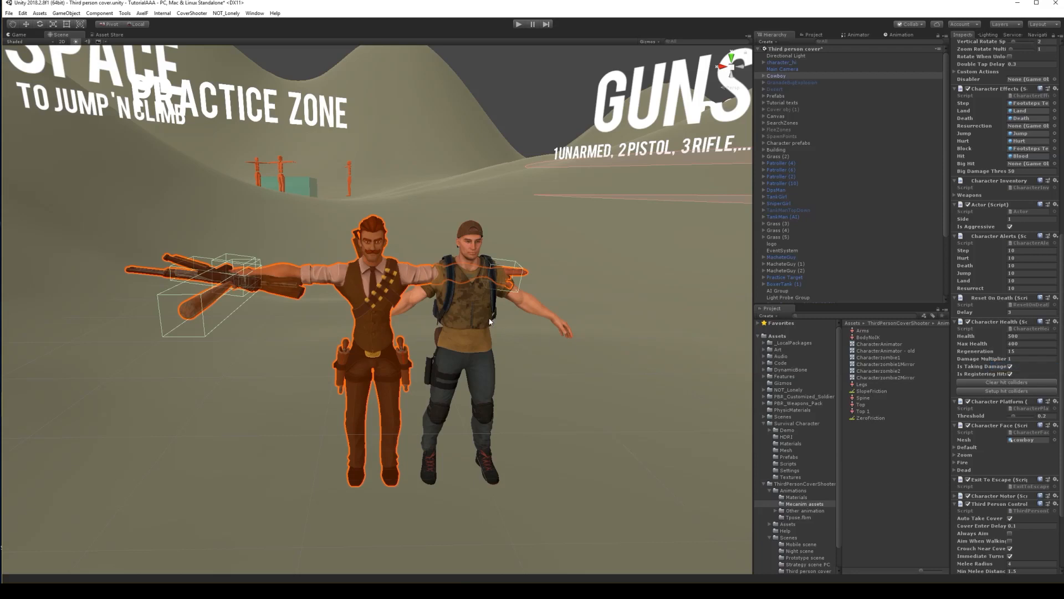
- Copy another Cowboy component and review the Cowboy's remaining scripts
right_click(978, 364)
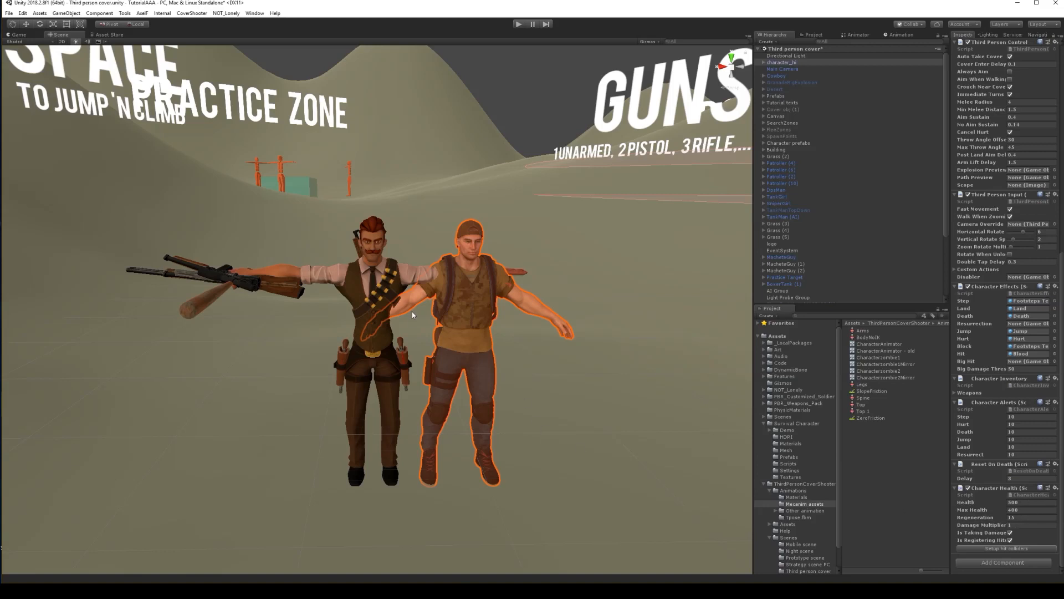
left_click(776, 76)
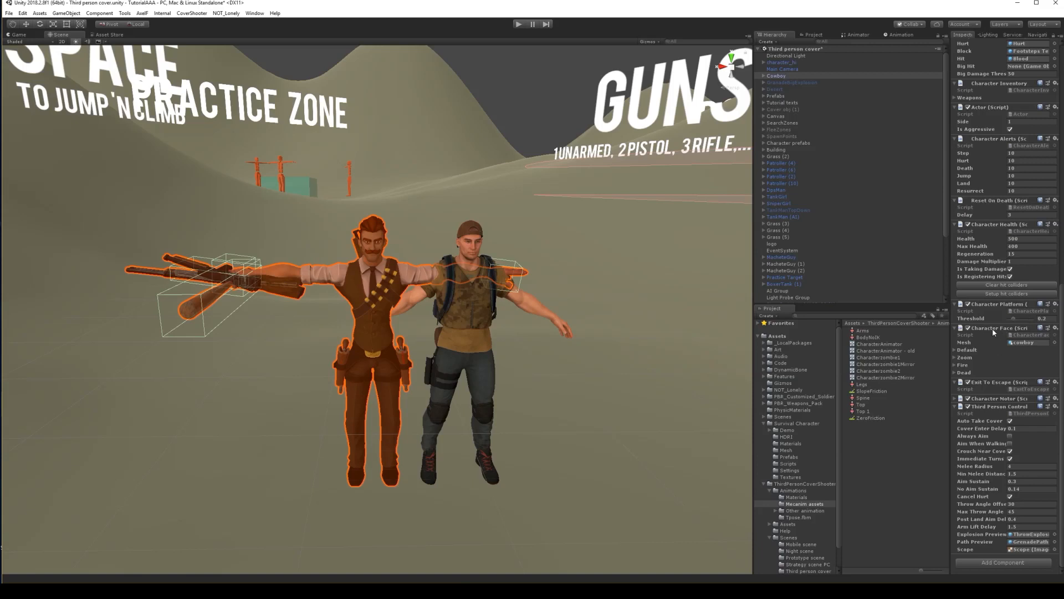
mouse_move(995, 390)
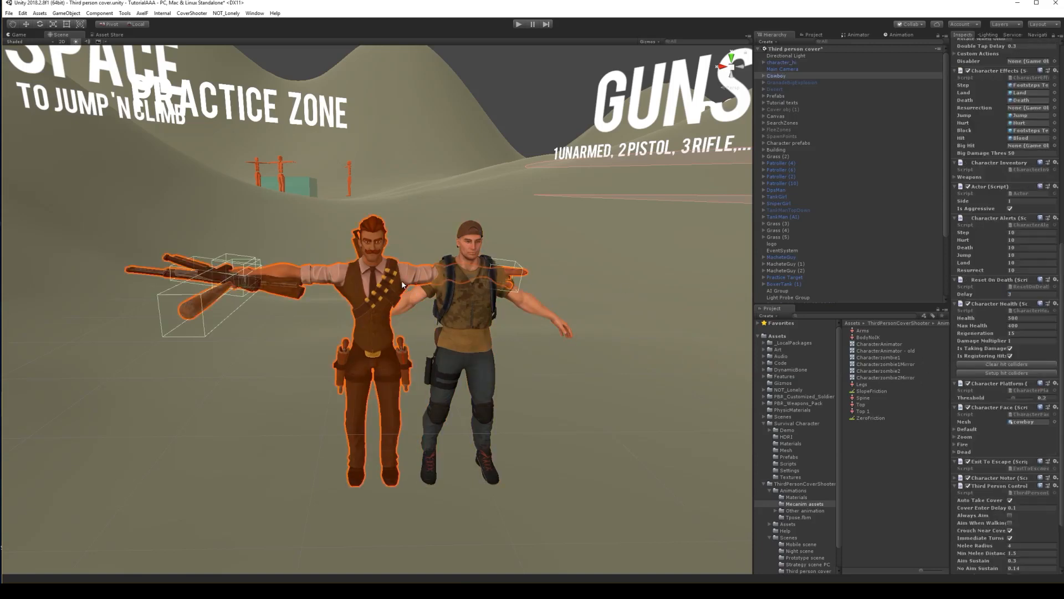
scroll("down", 3)
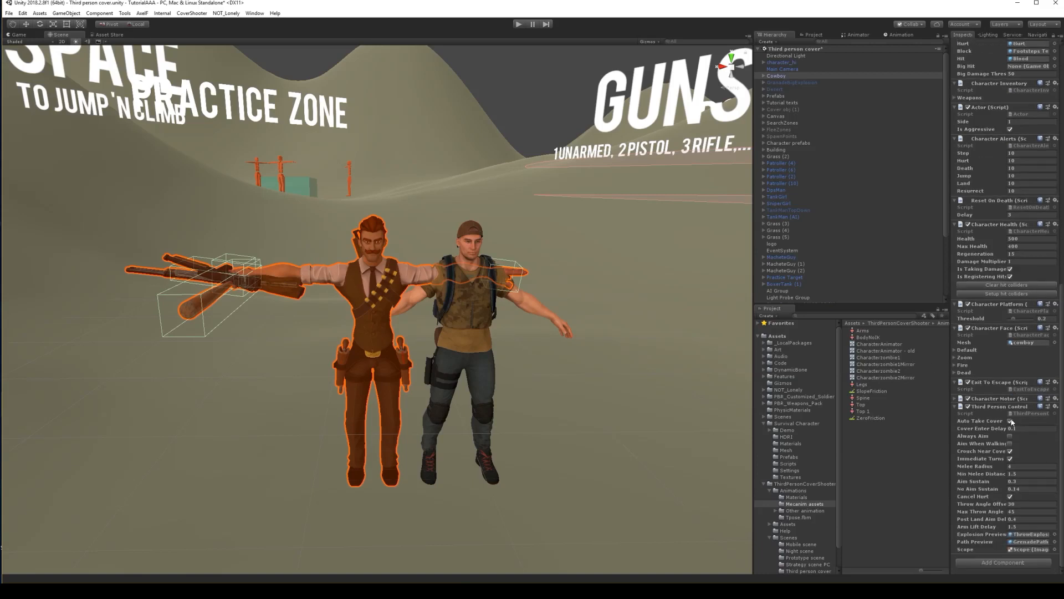
mouse_move(635, 327)
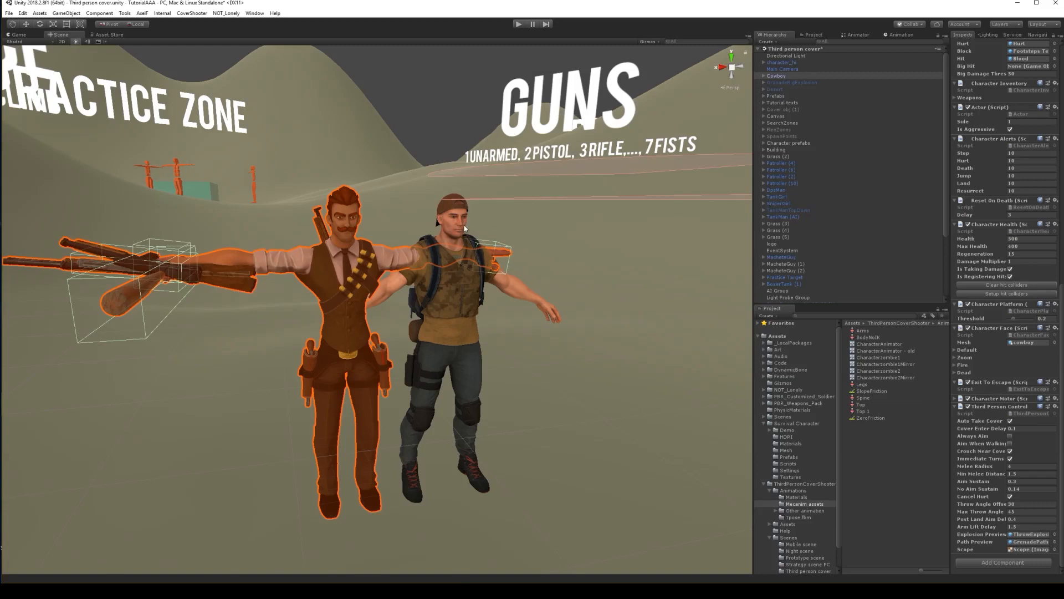
mouse_move(387, 280)
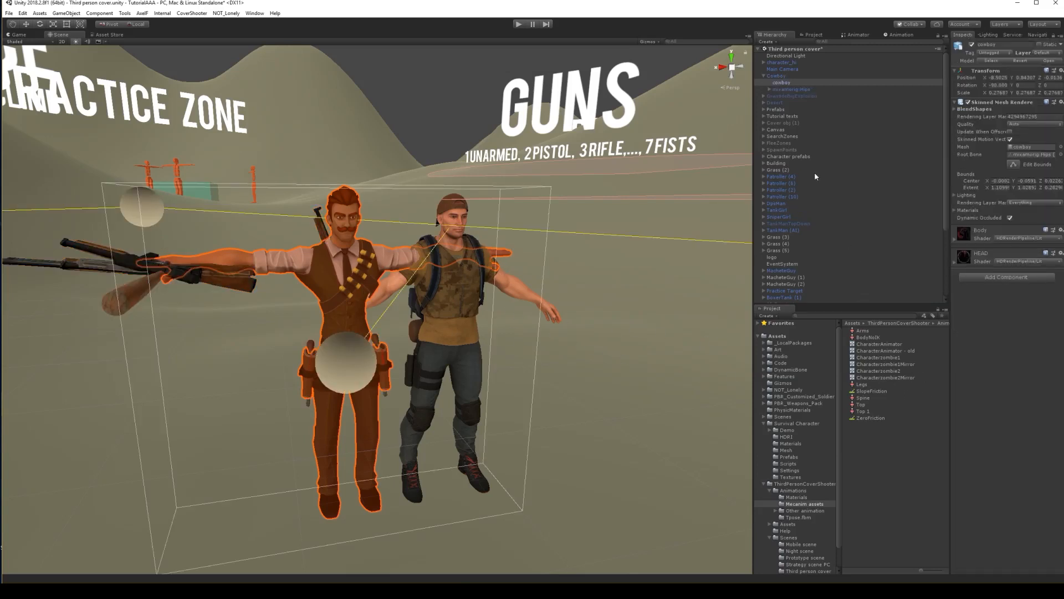
- Review the Cowboy's components against character_hi's
left_click(777, 75)
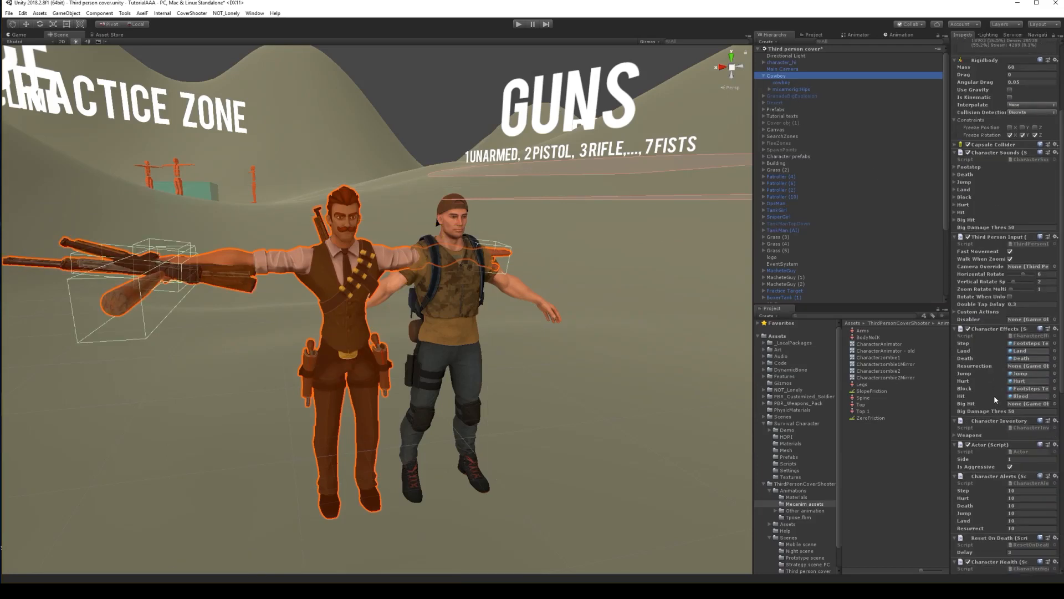
scroll("down", 3)
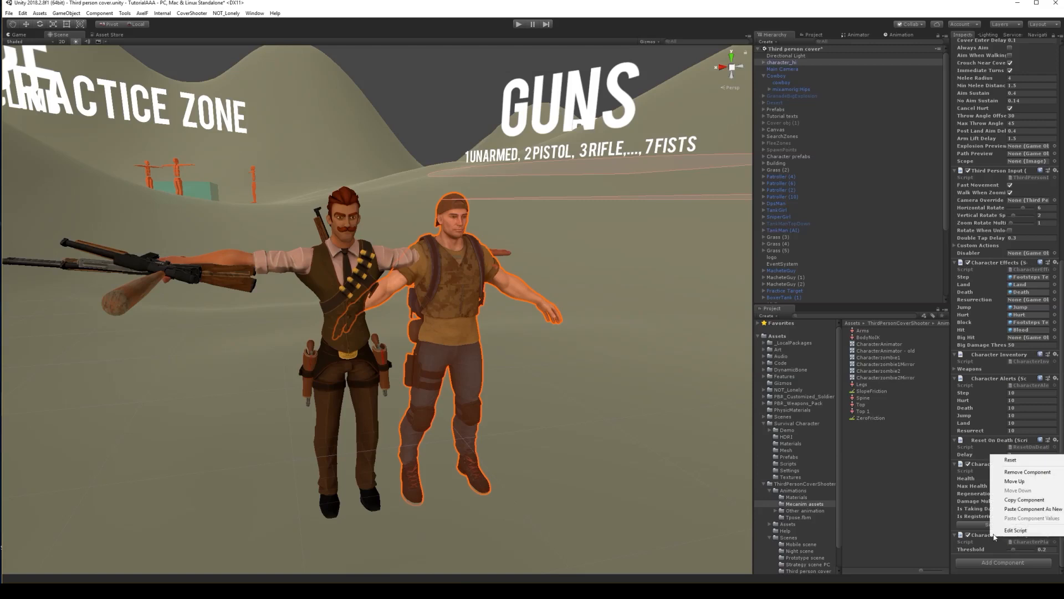
mouse_move(1029, 508)
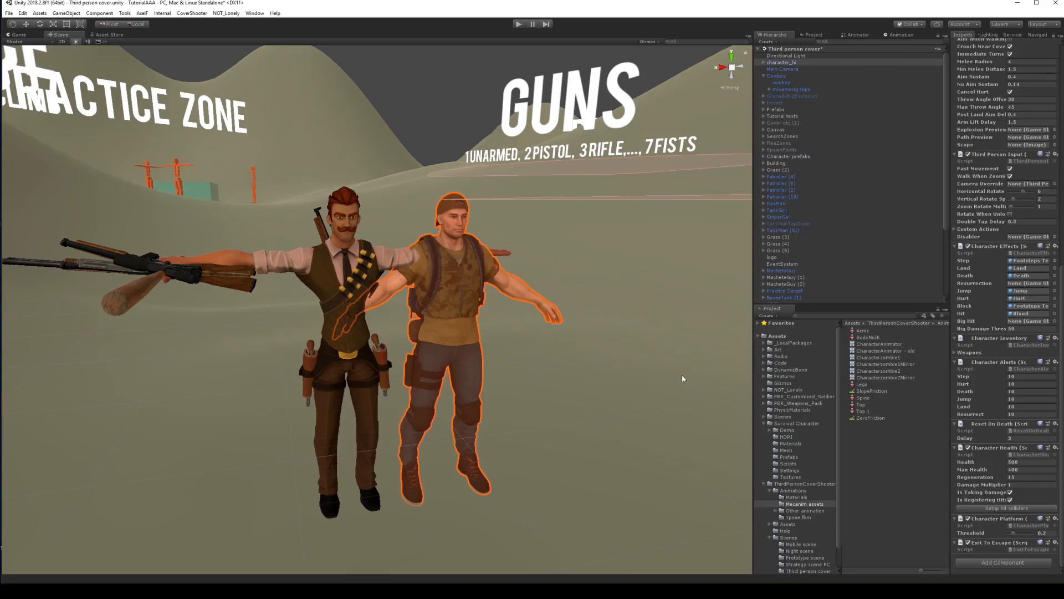
mouse_move(402, 222)
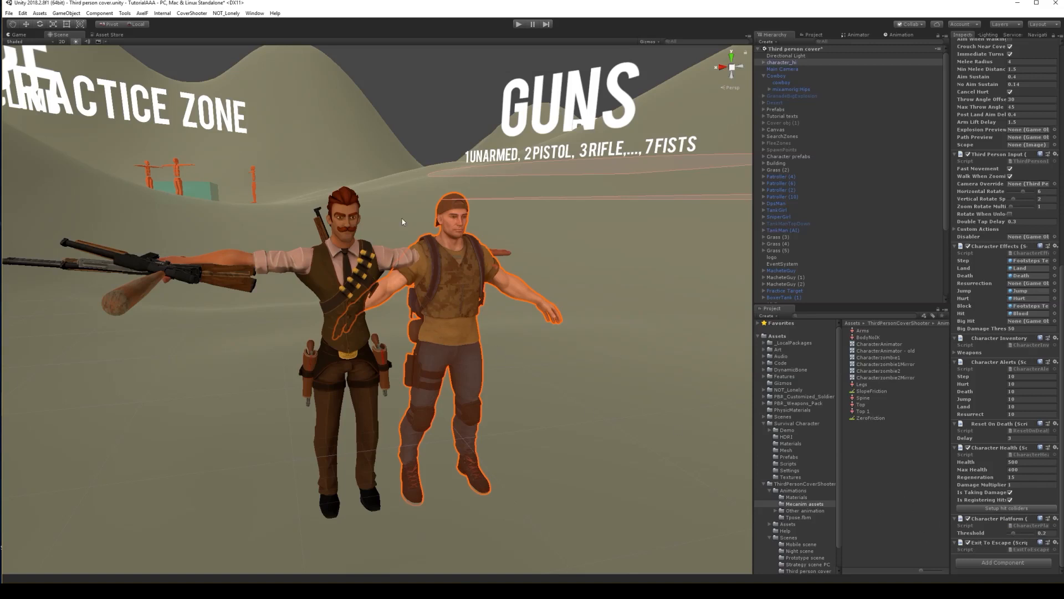
mouse_move(377, 230)
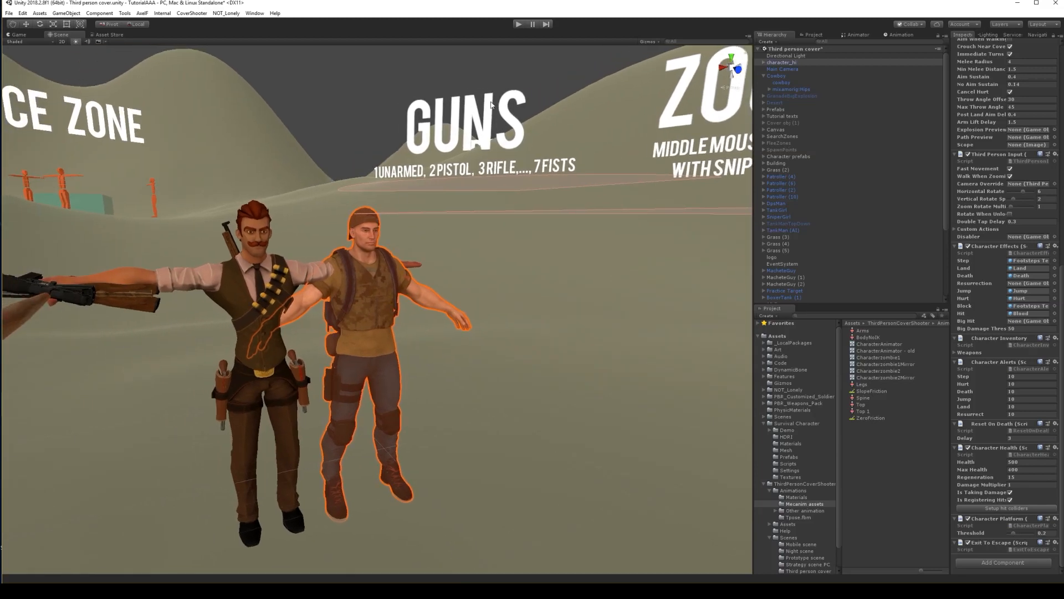
mouse_move(448, 285)
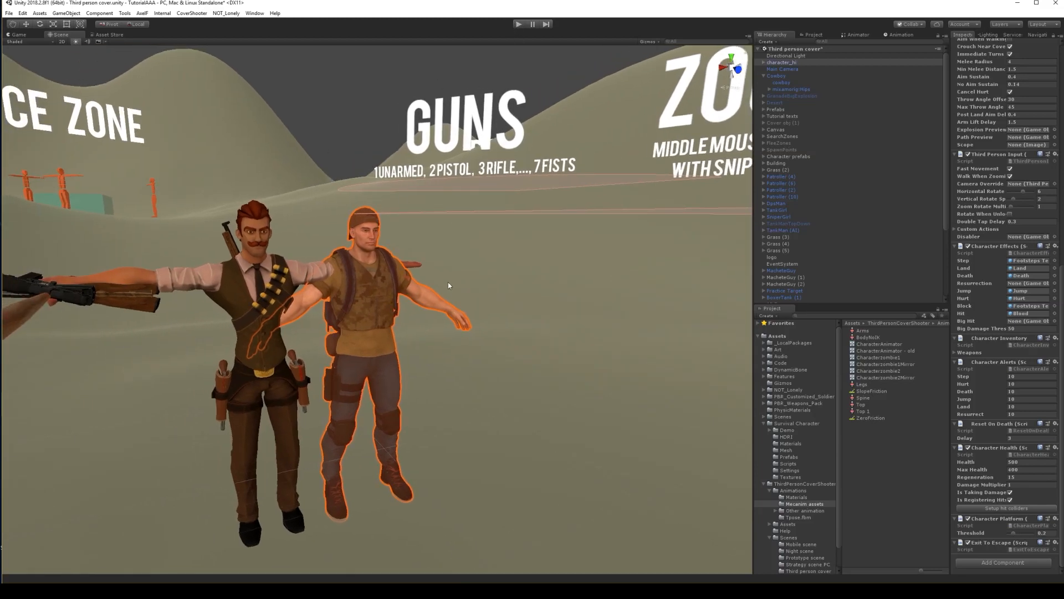
mouse_move(392, 269)
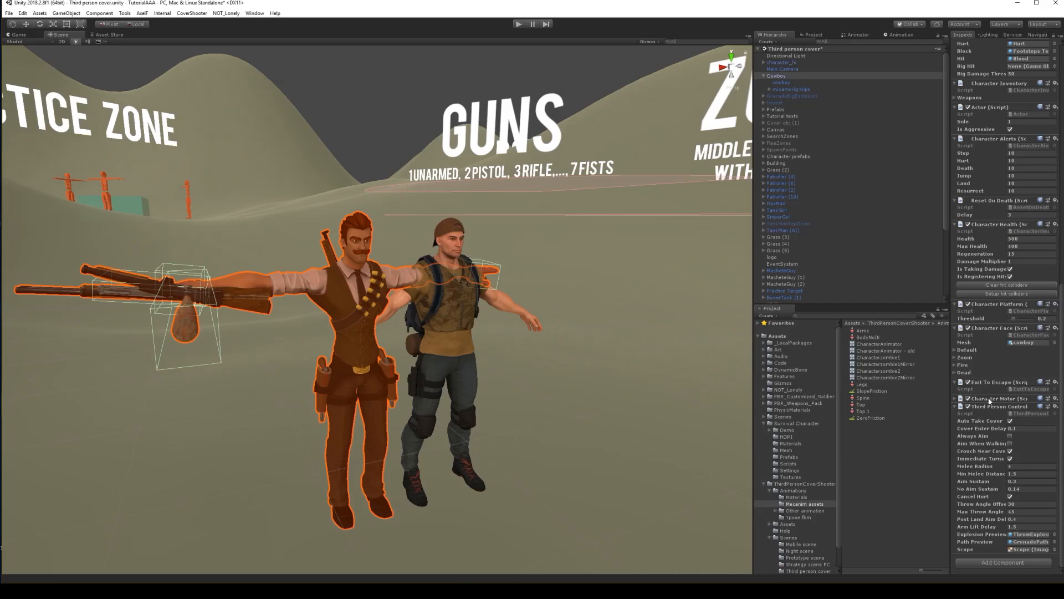
left_click(1049, 406)
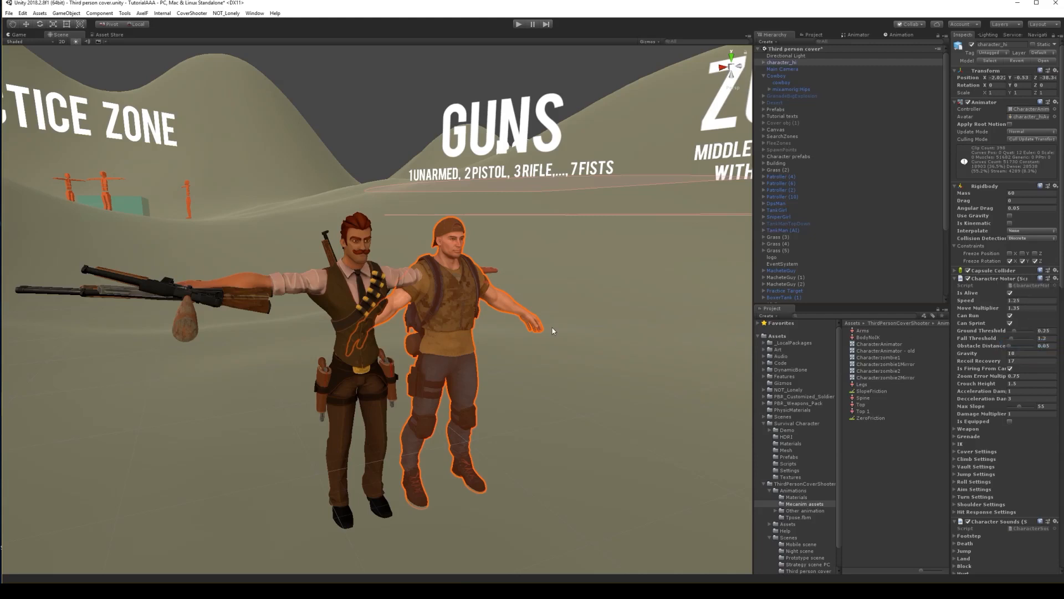
- Copy the Cowboy's controller component for character_hi
left_click(776, 75)
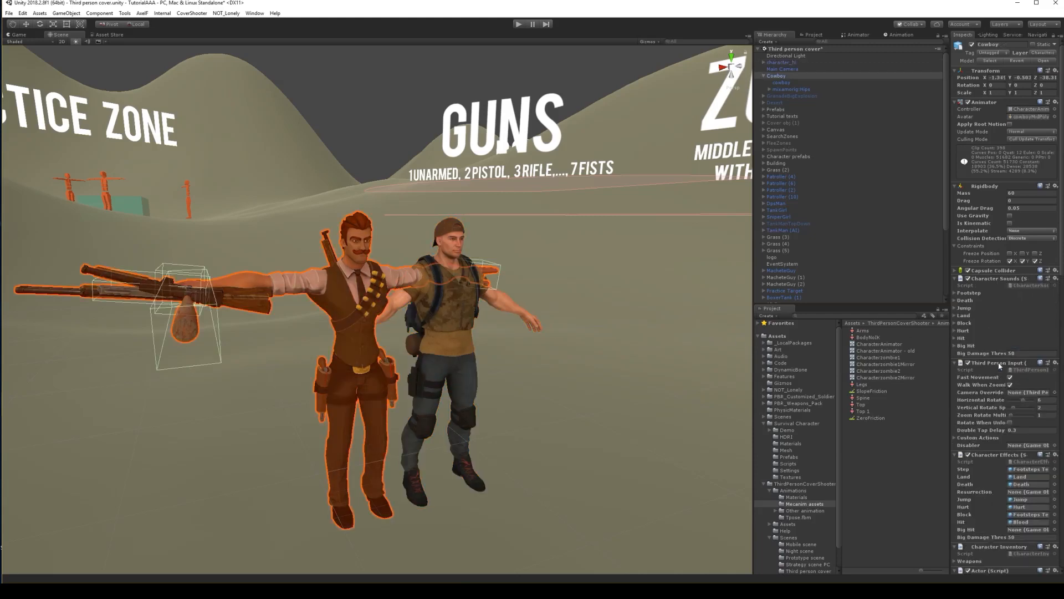
scroll("down", 3)
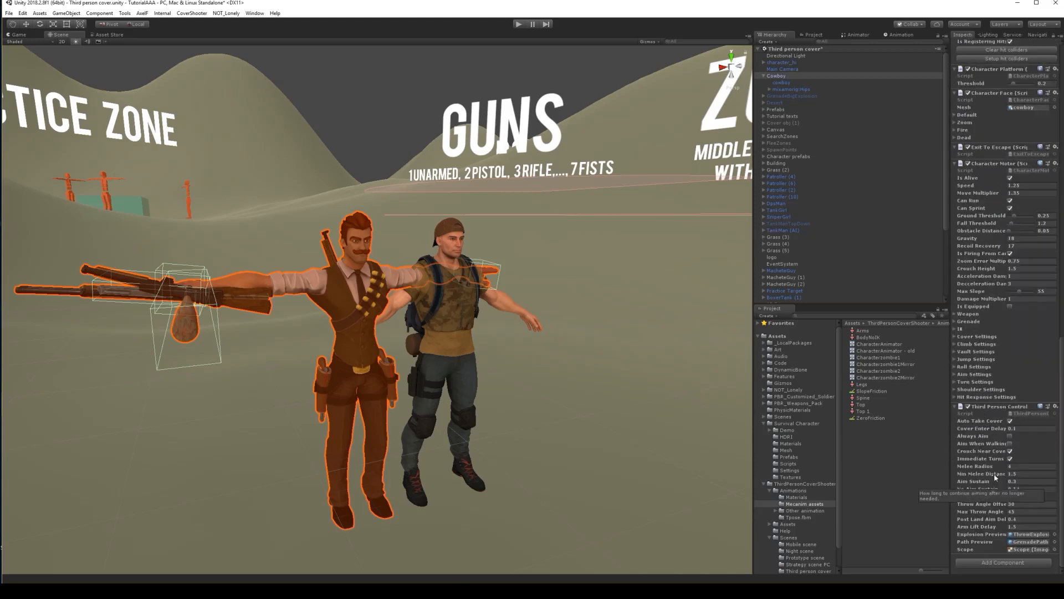
right_click(985, 405)
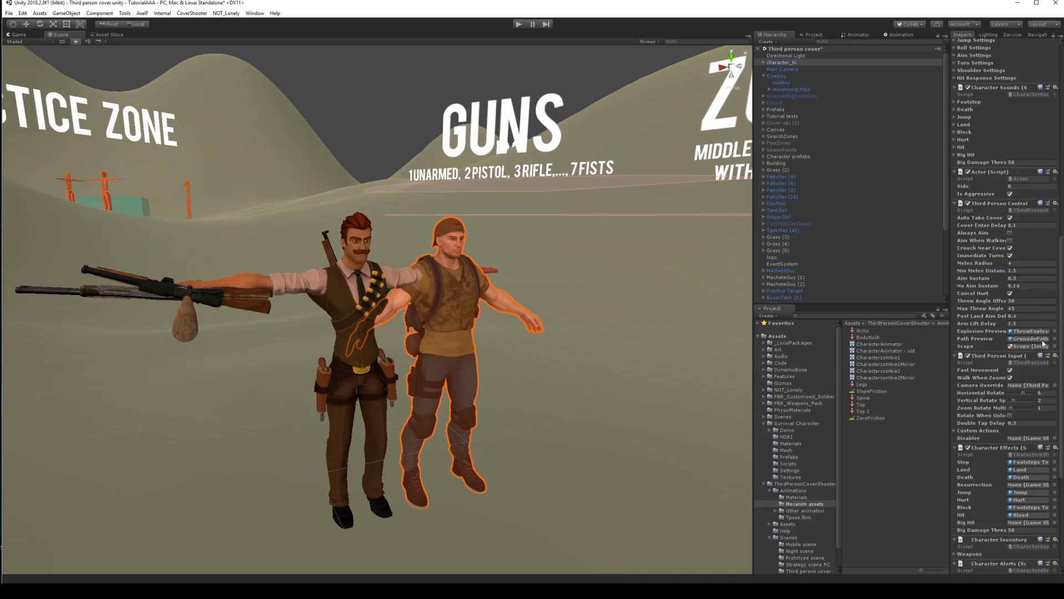
mouse_move(421, 286)
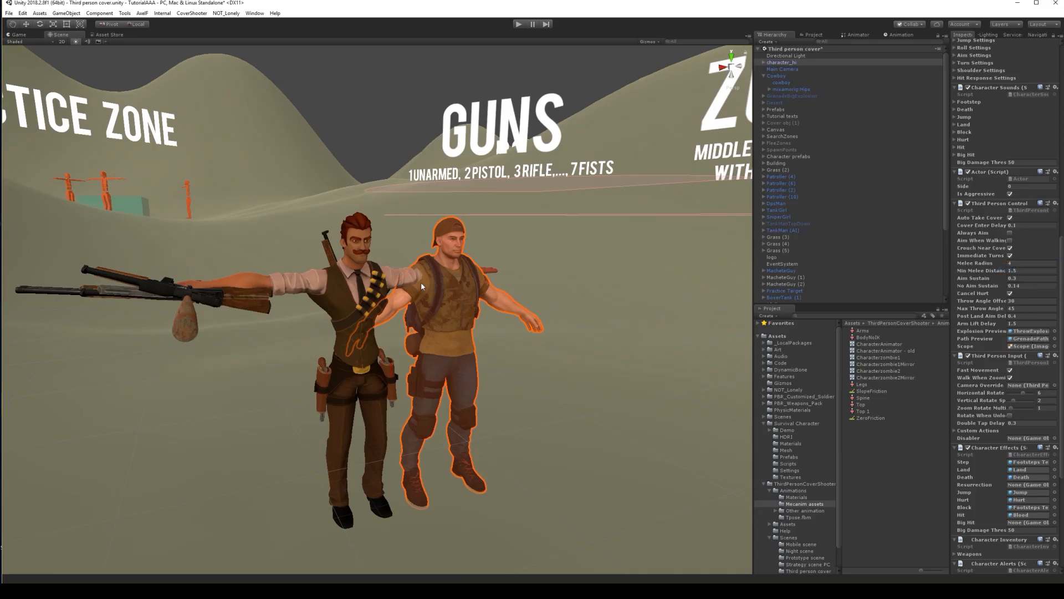
scroll("down", 3)
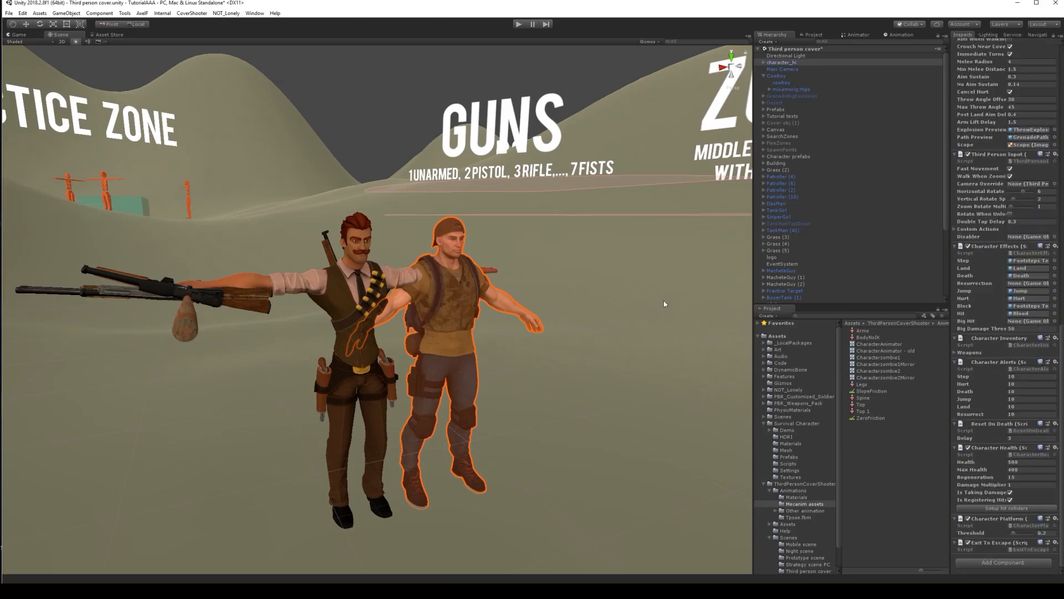
mouse_move(367, 285)
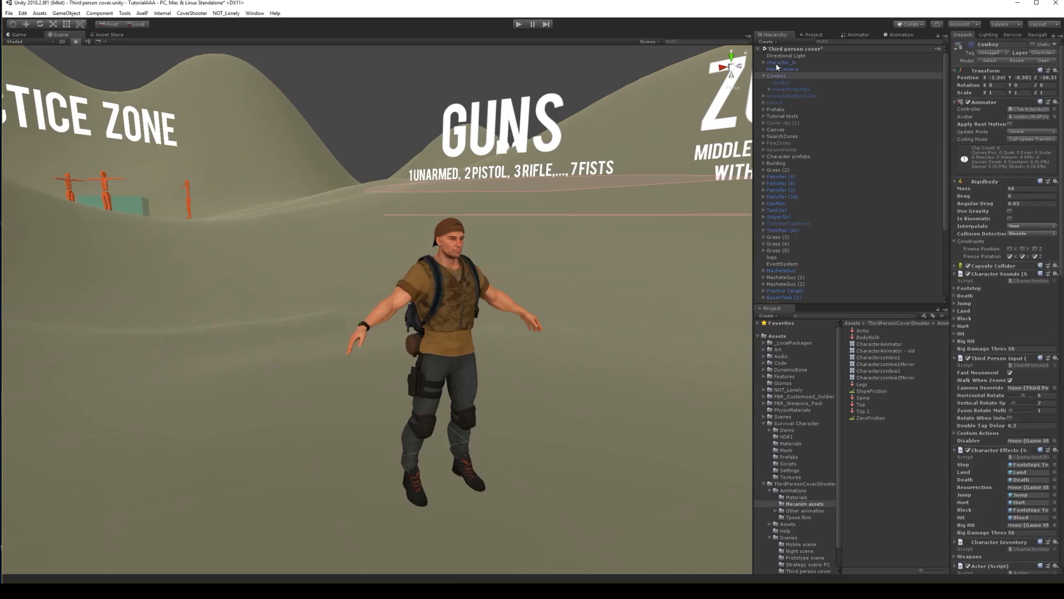
- Select the Main Camera to retarget its Third Person Camera to character_hi
left_click(782, 62)
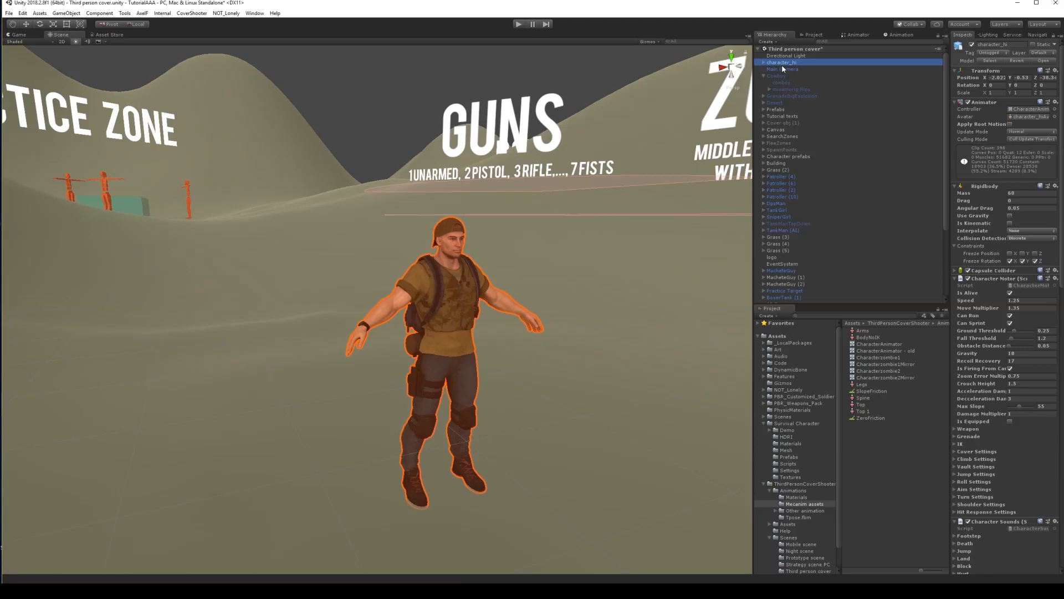
mouse_move(787, 77)
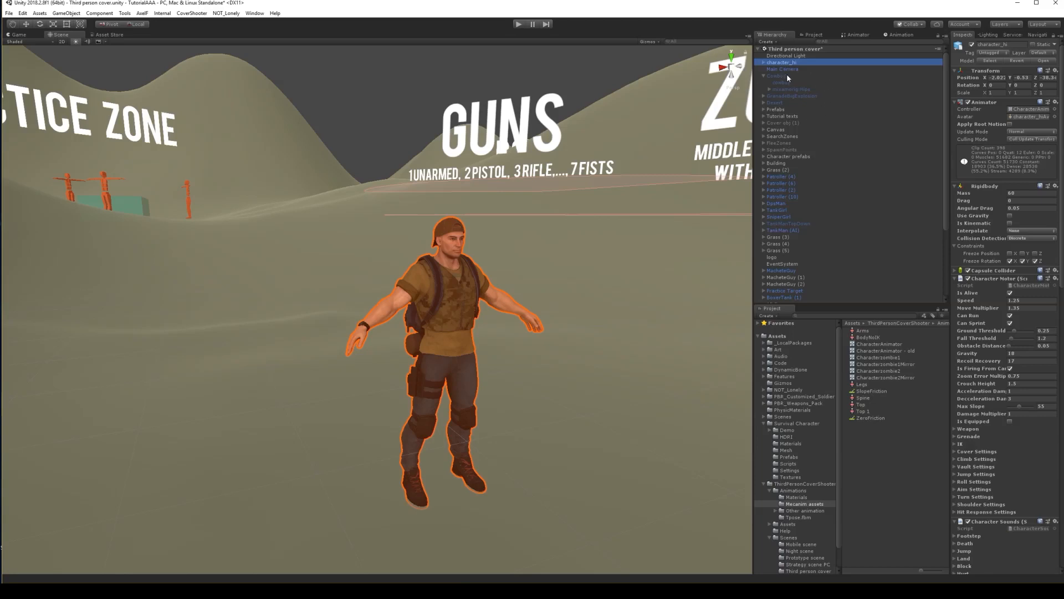
left_click(782, 69)
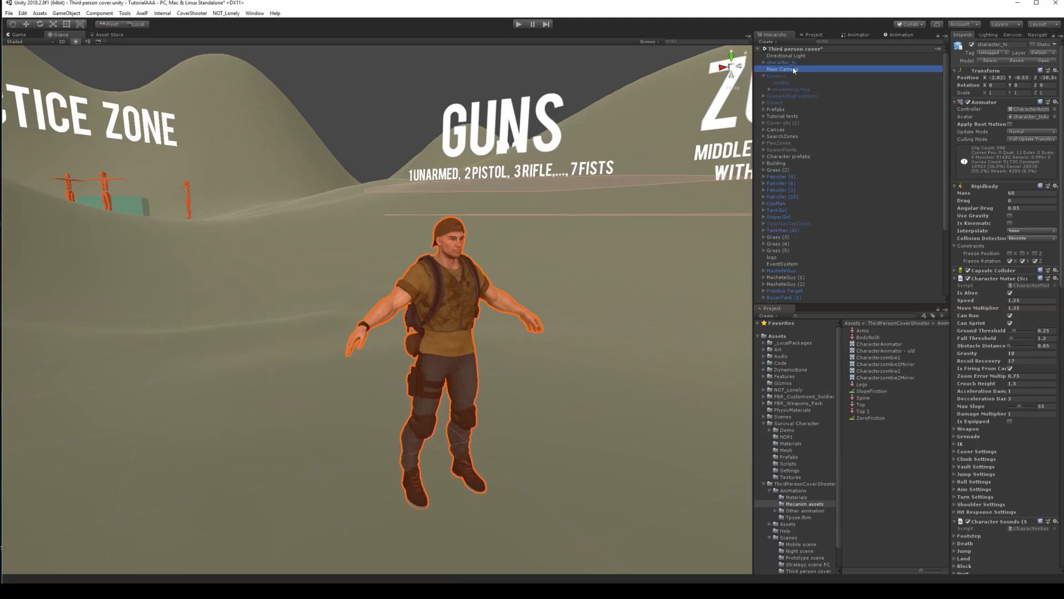
left_click(783, 68)
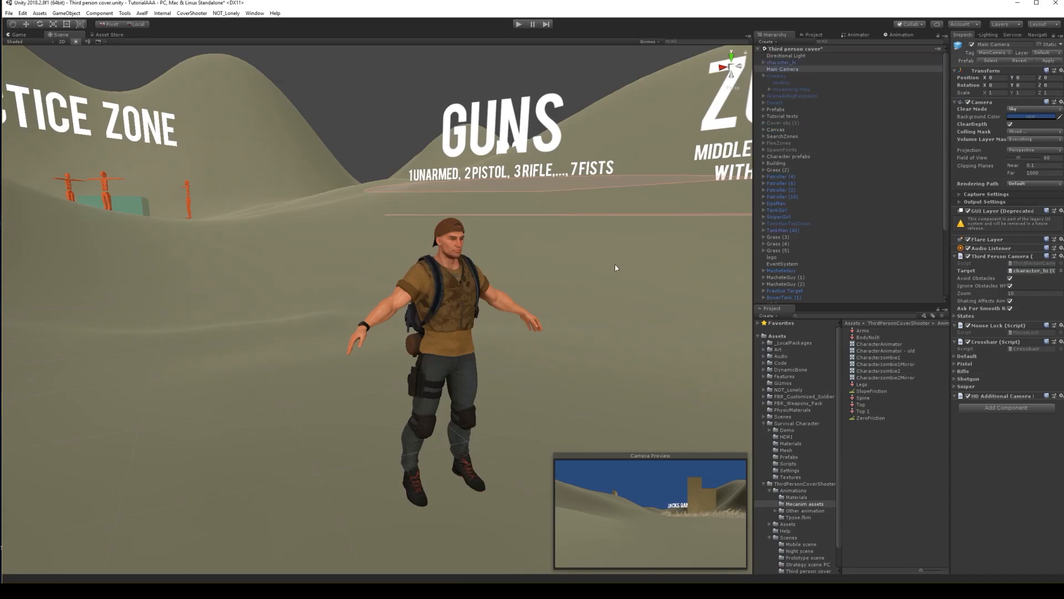
mouse_move(816, 124)
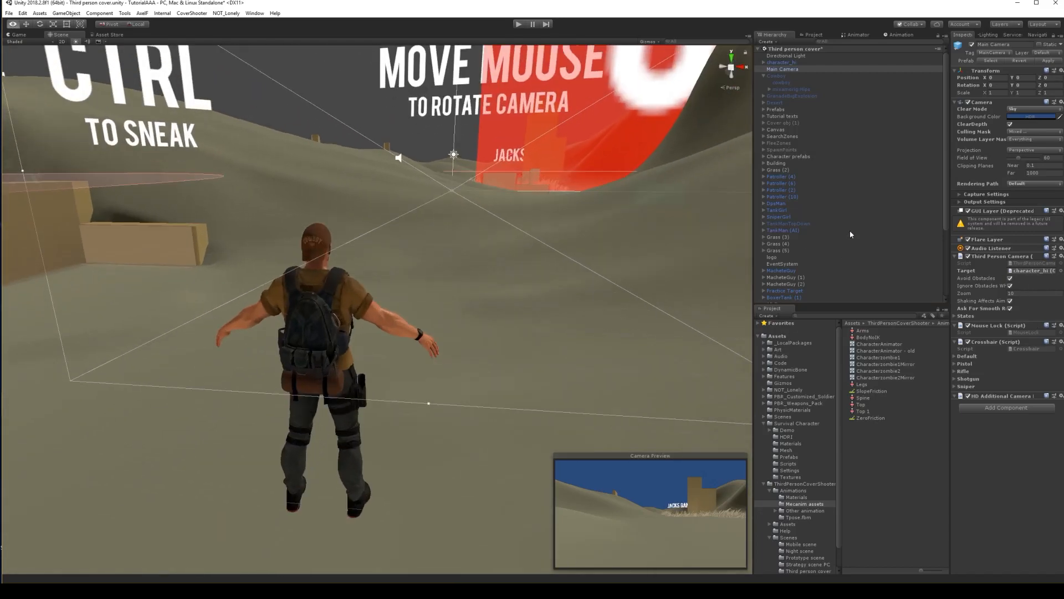
left_click(518, 25)
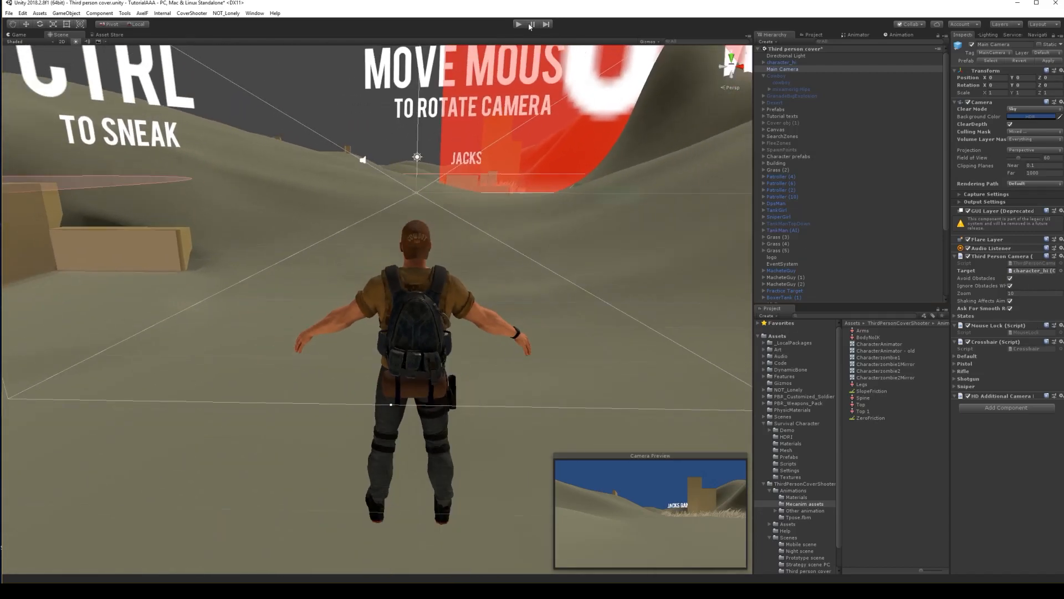
left_click(518, 24)
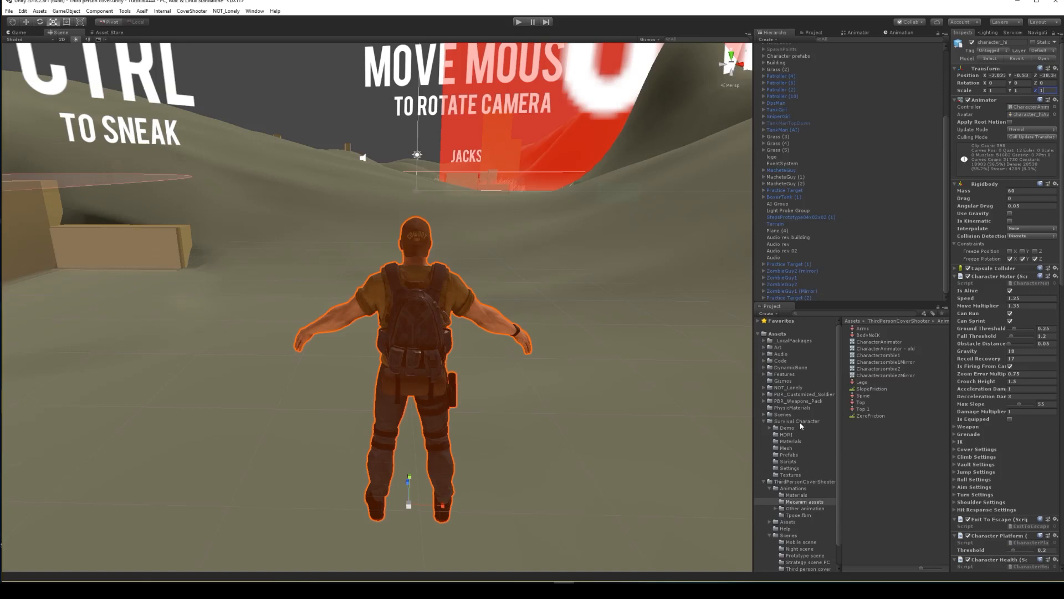
- Select character_hi in Survival Character/Mesh and run a Play mode test to check its size
left_click(787, 448)
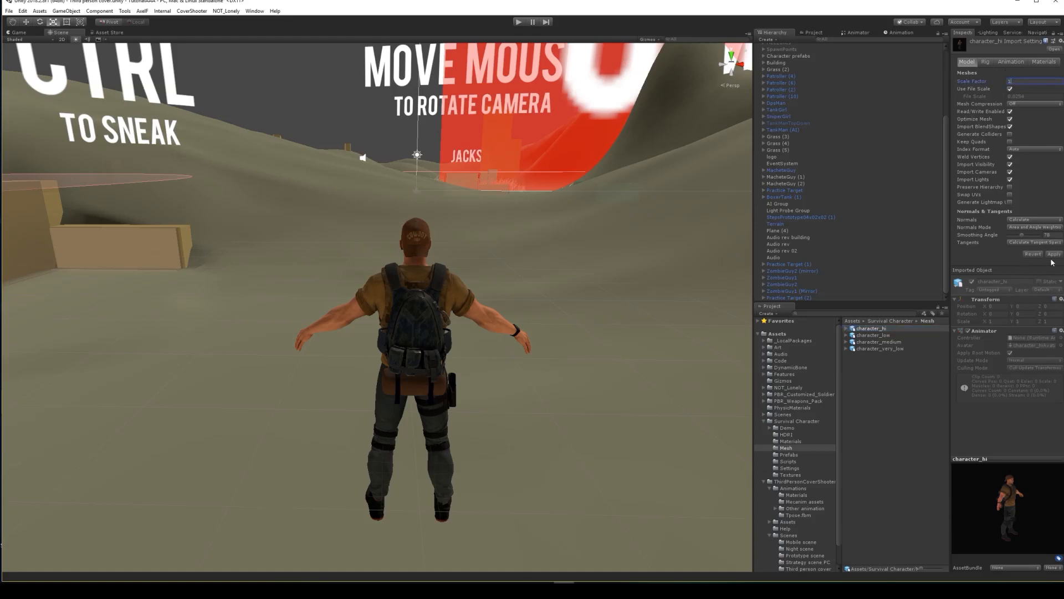
left_click(1053, 254)
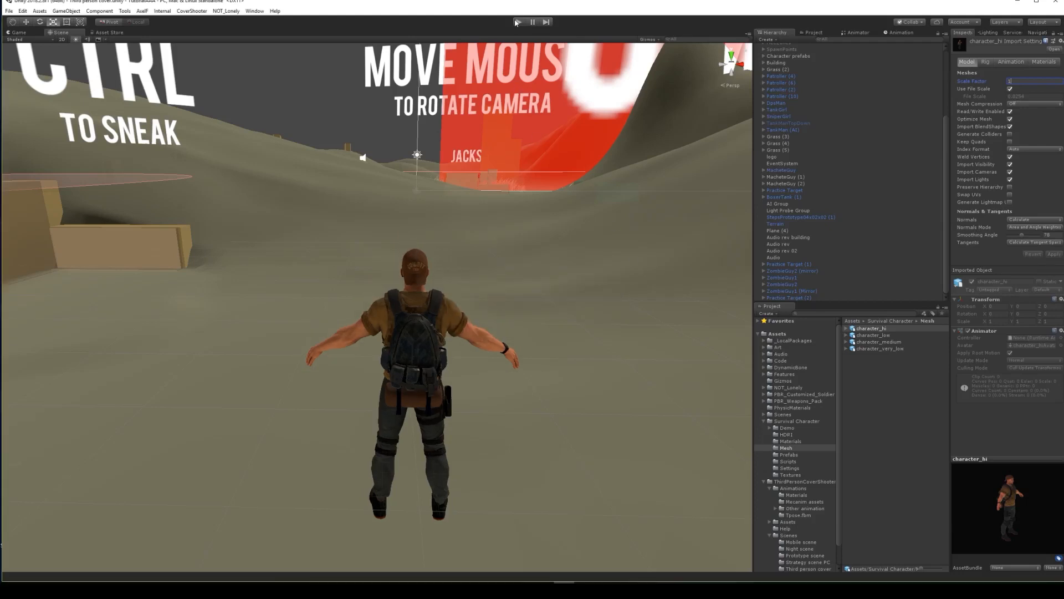
left_click(519, 22)
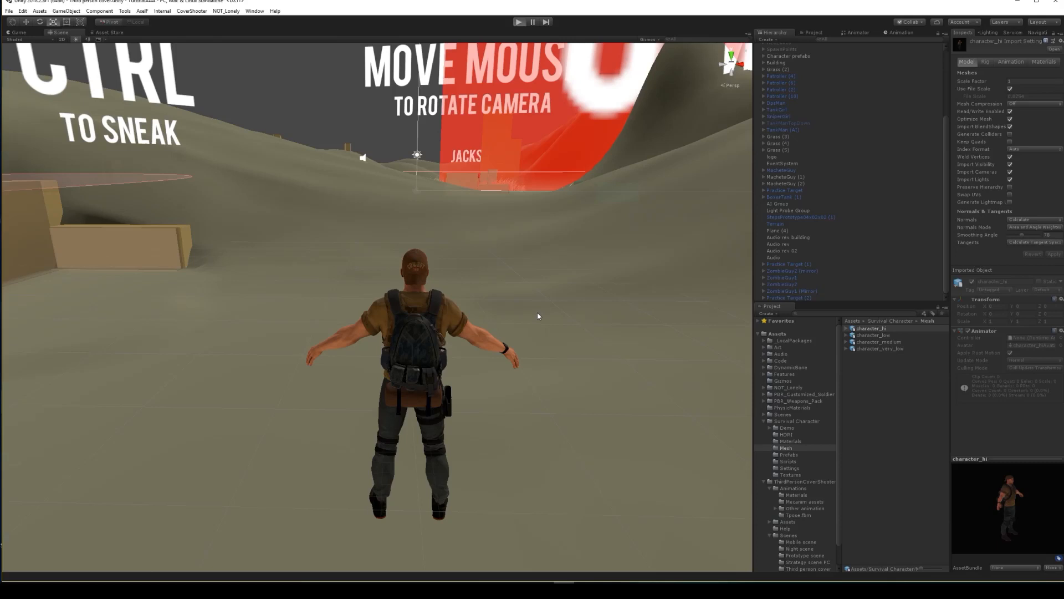
mouse_move(530, 311)
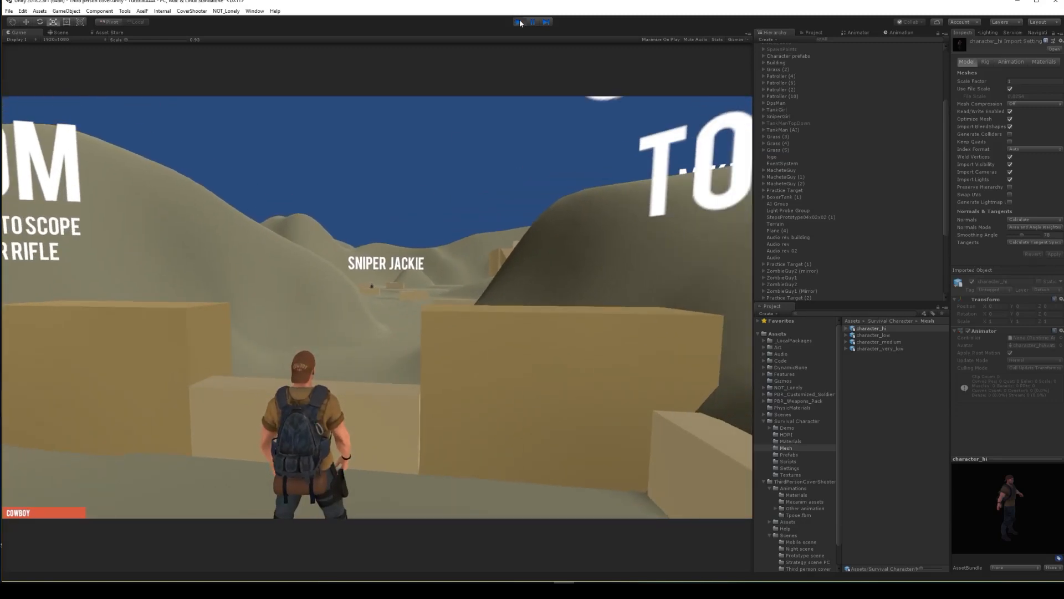
left_click(520, 22)
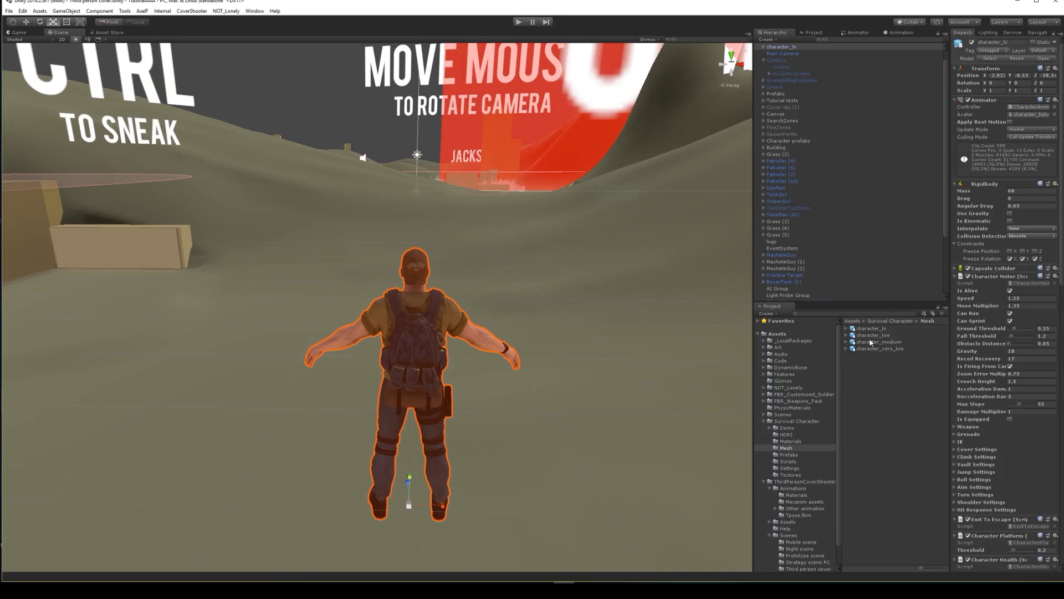
- Set character_hi's import Scale Factor to 0.95 and apply to reimport
left_click(869, 329)
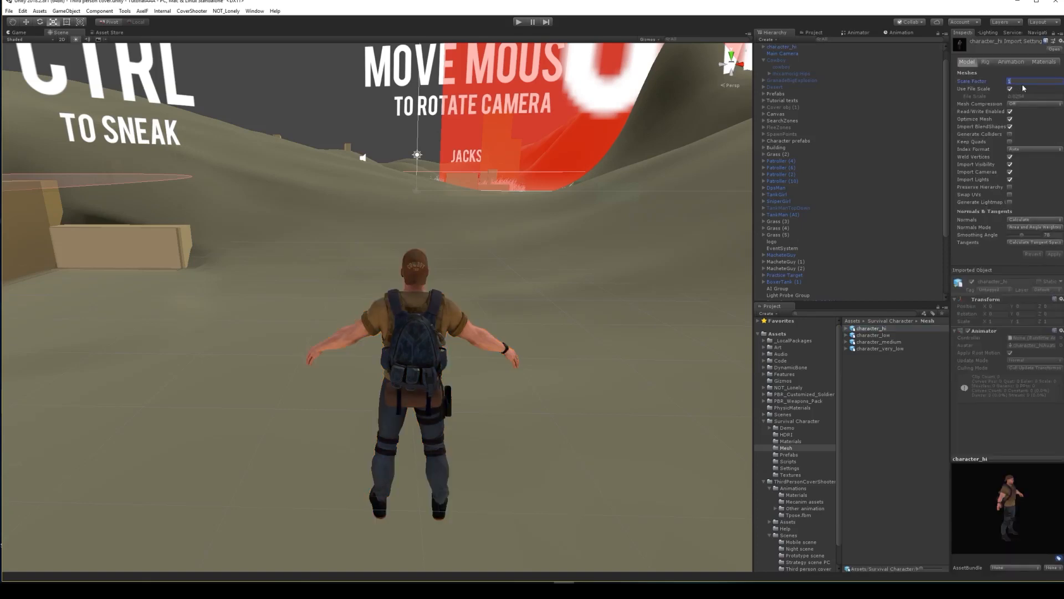
type("0.1")
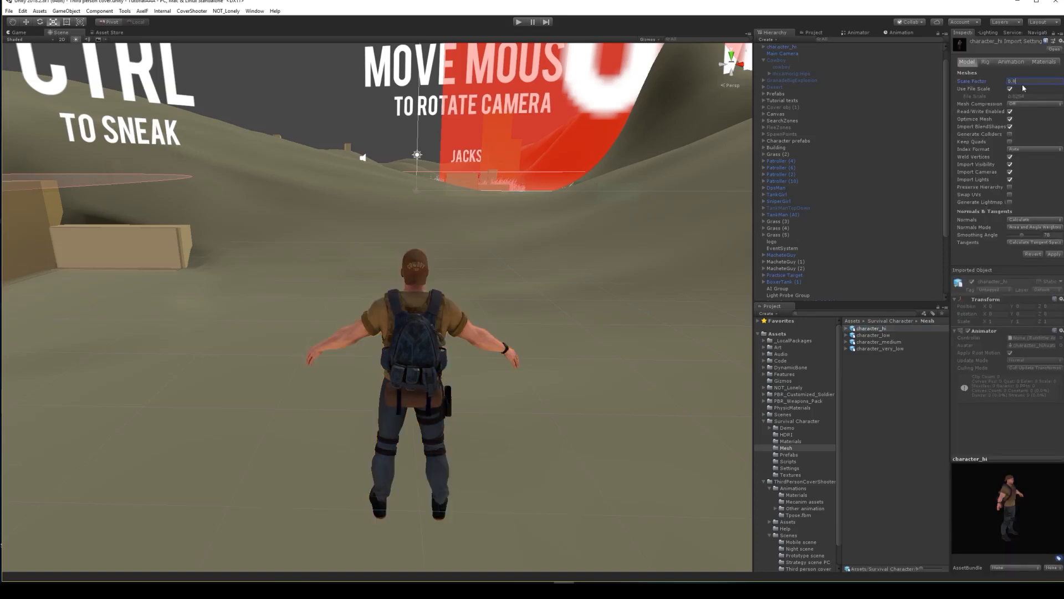
type("0.95")
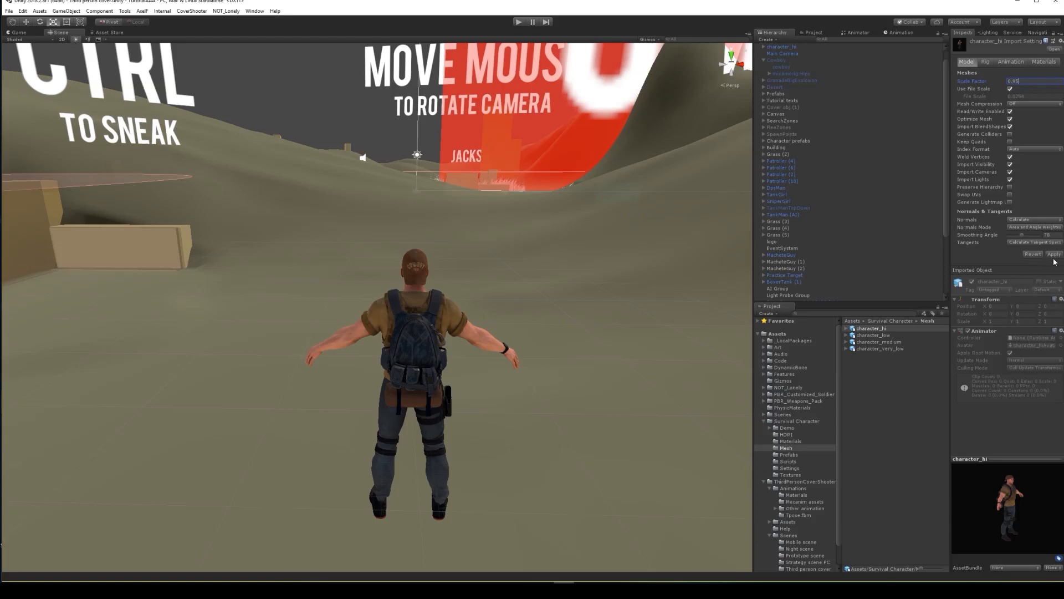
left_click(1054, 253)
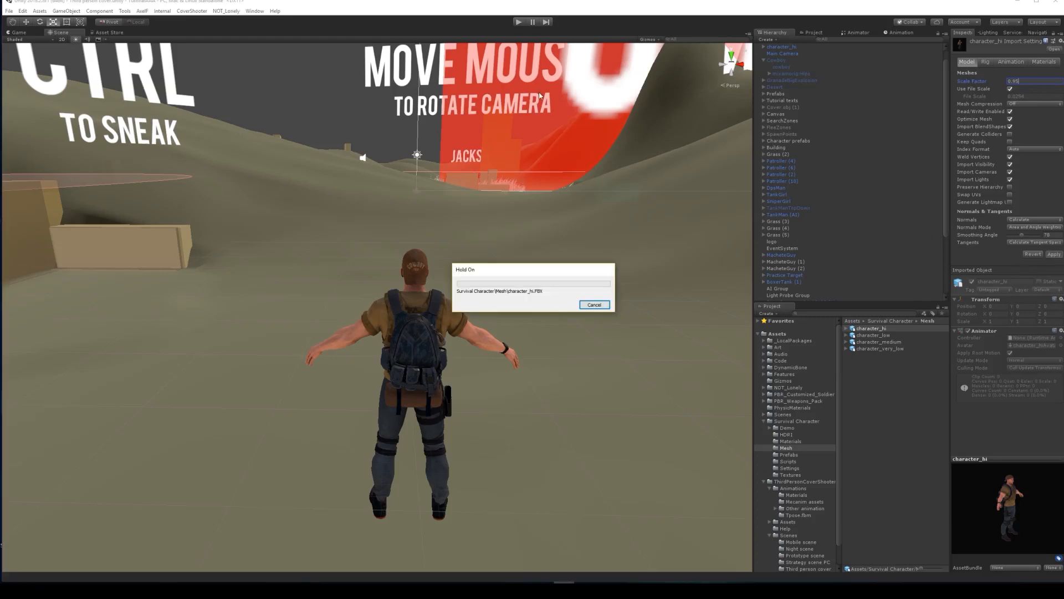